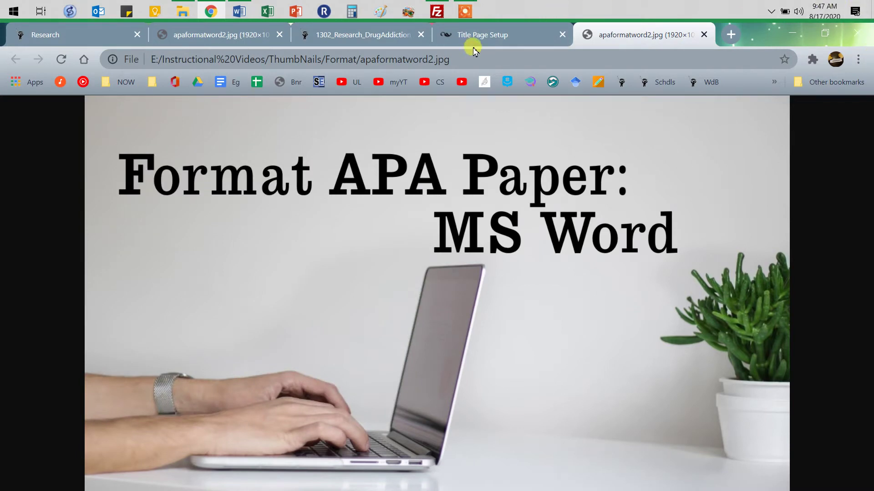
# Bring up the APA Title Page Setup guide and its Student Title Page example
pyautogui.click(483, 34)
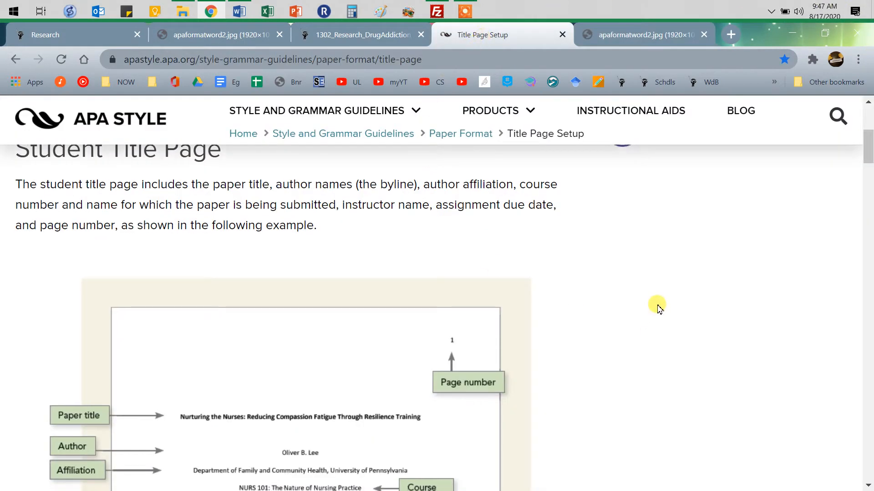
pyautogui.scroll(-3)
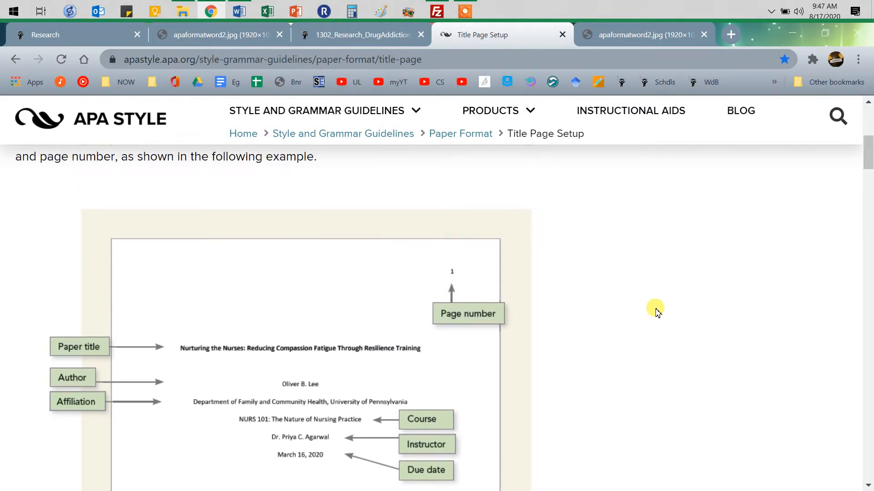
pyautogui.moveTo(449, 271)
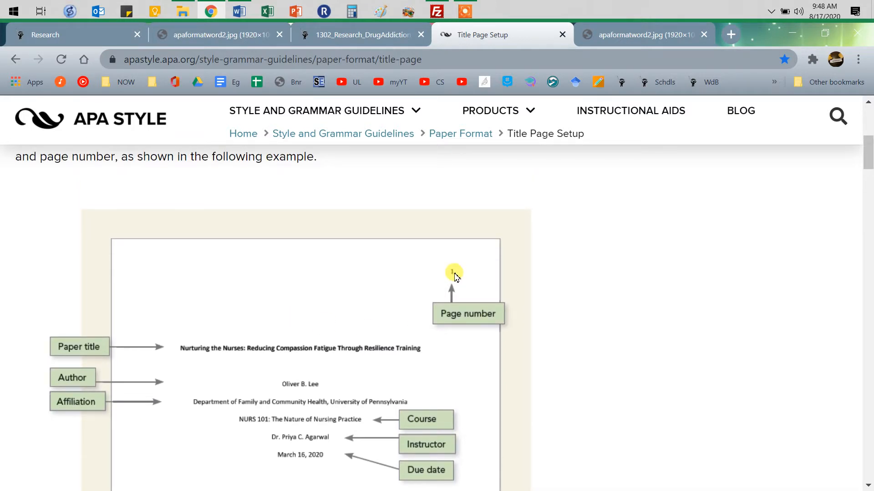
pyautogui.moveTo(464, 278)
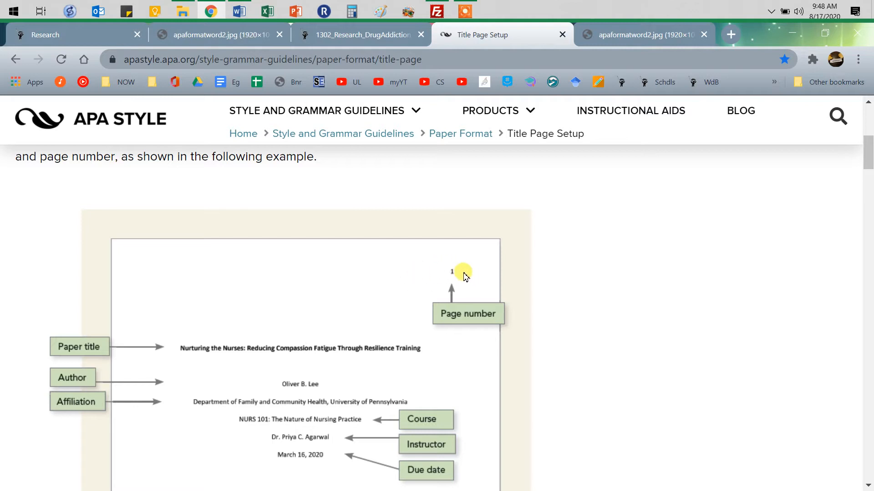
pyautogui.moveTo(452, 270)
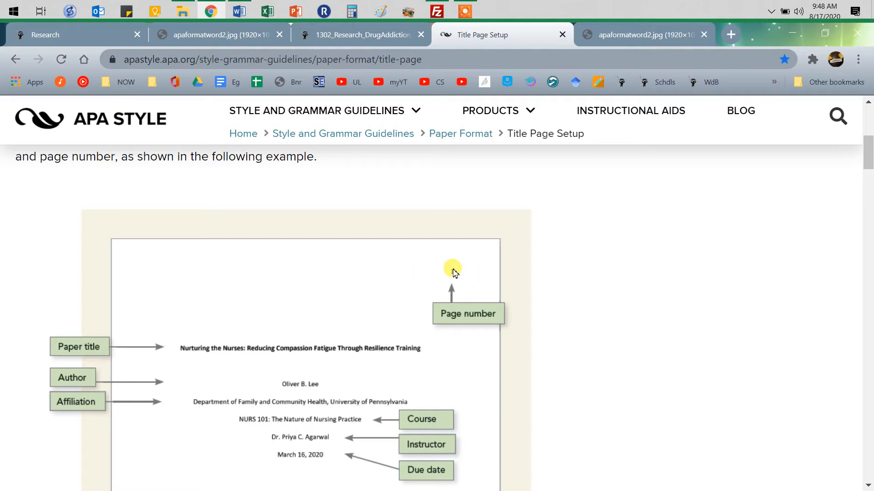
pyautogui.moveTo(604, 275)
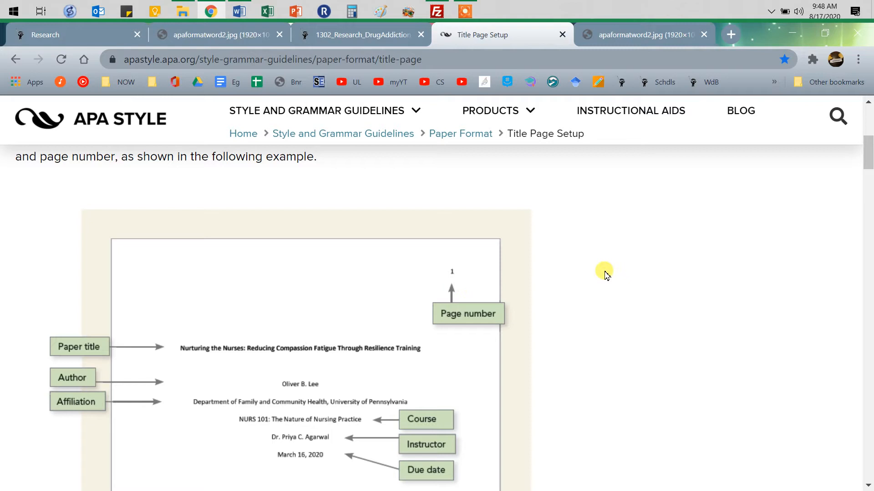
pyautogui.moveTo(468, 267)
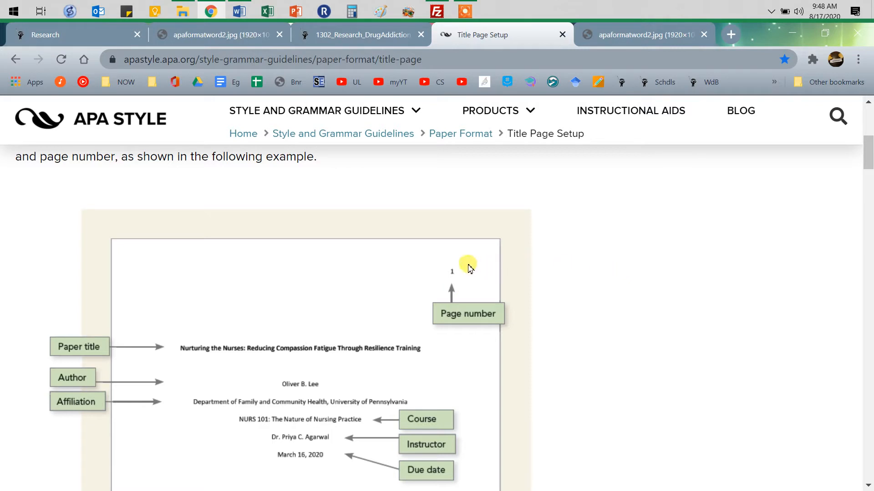
pyautogui.moveTo(491, 333)
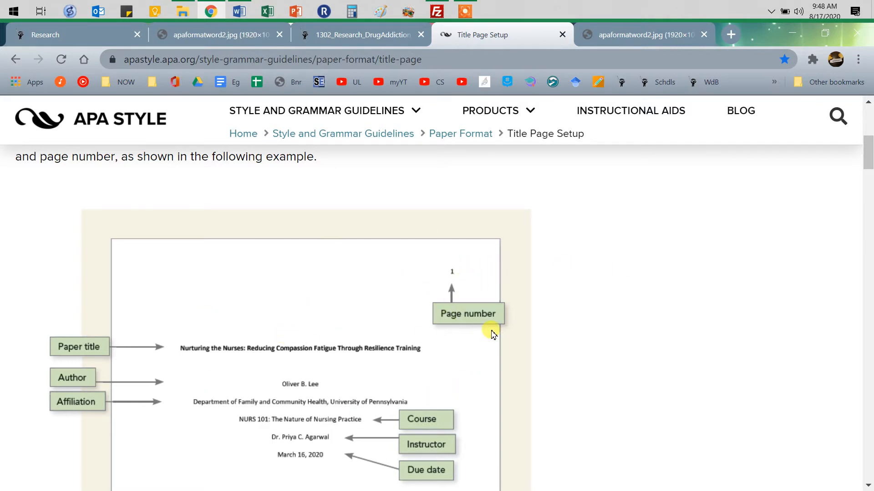
pyautogui.moveTo(452, 273)
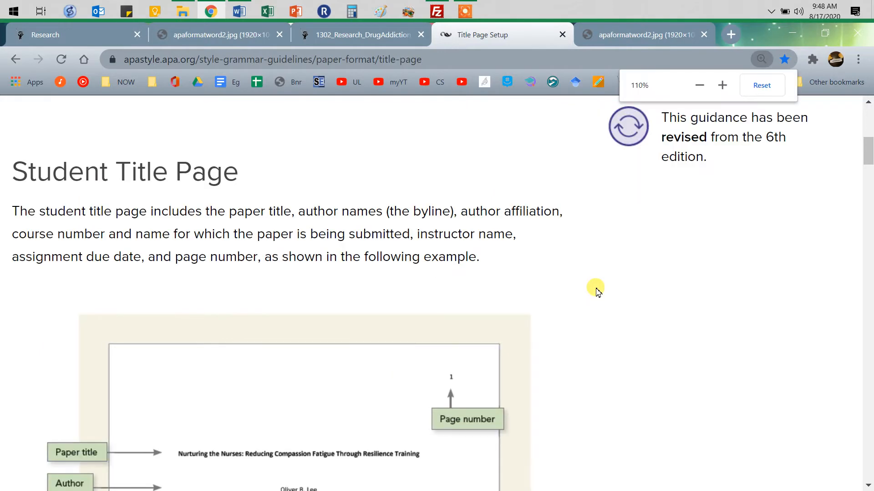
pyautogui.click(722, 86)
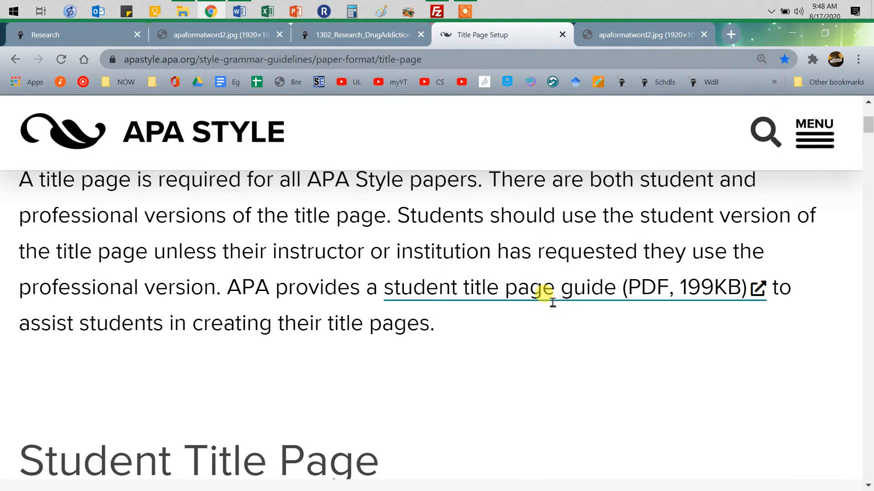
pyautogui.scroll(-3)
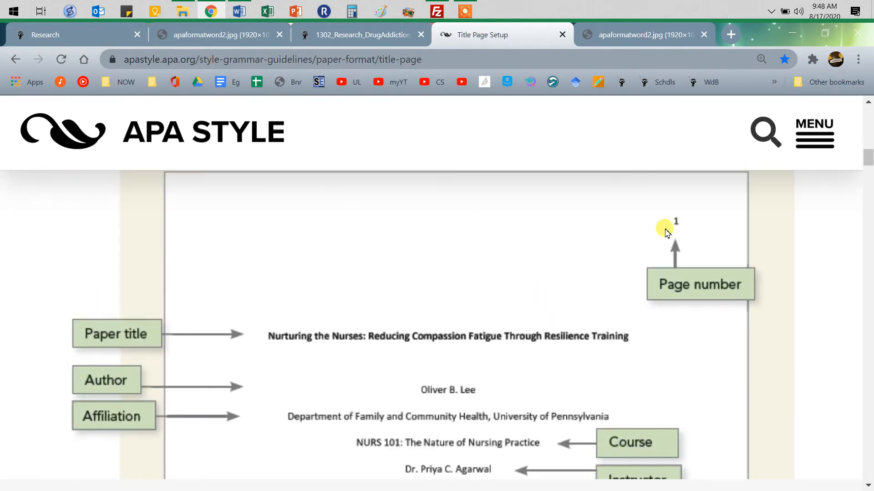
pyautogui.moveTo(581, 428)
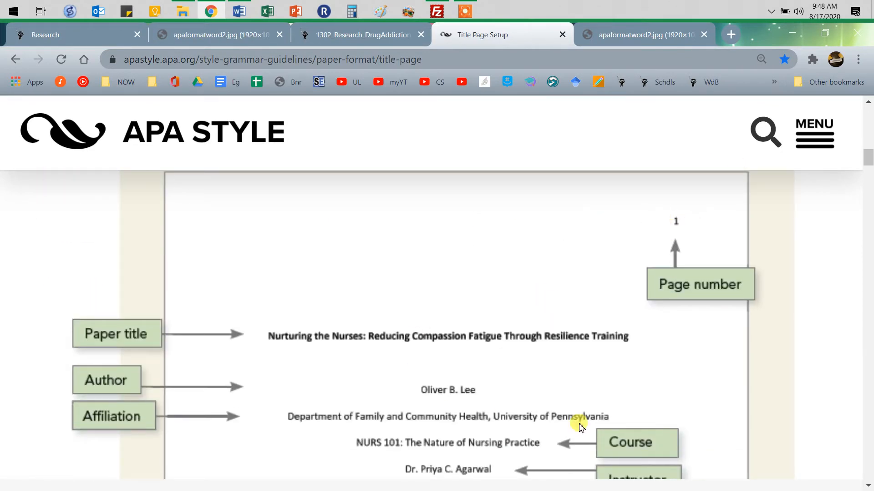
pyautogui.moveTo(555, 279)
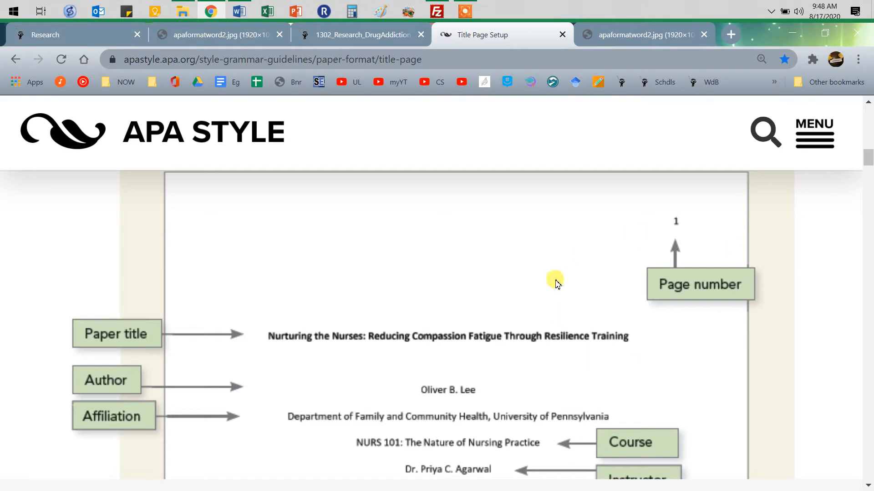
pyautogui.moveTo(688, 221)
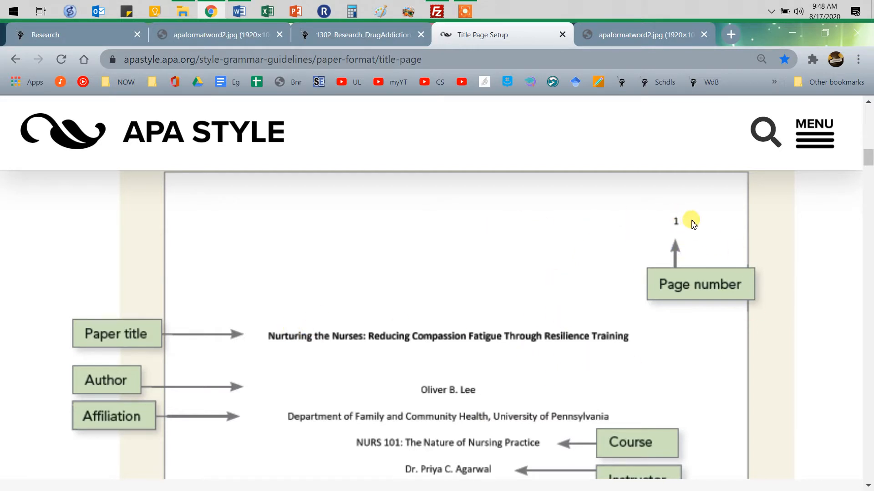
pyautogui.moveTo(272, 335)
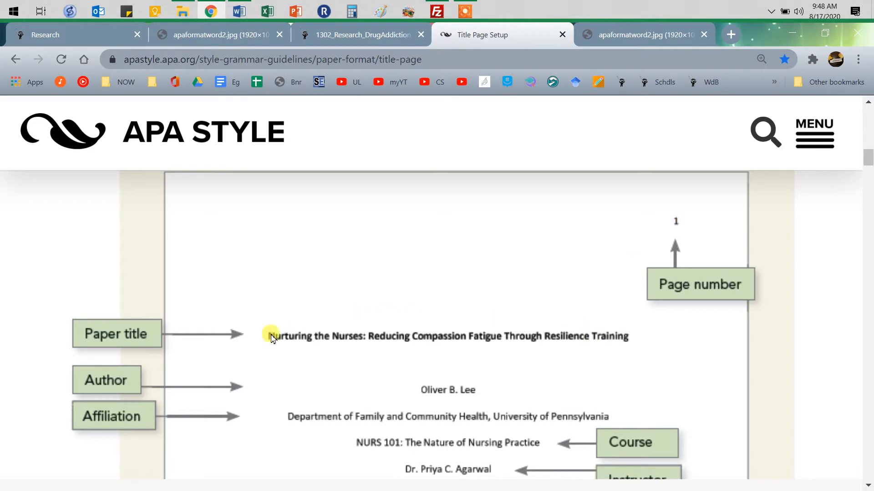
pyautogui.moveTo(460, 264)
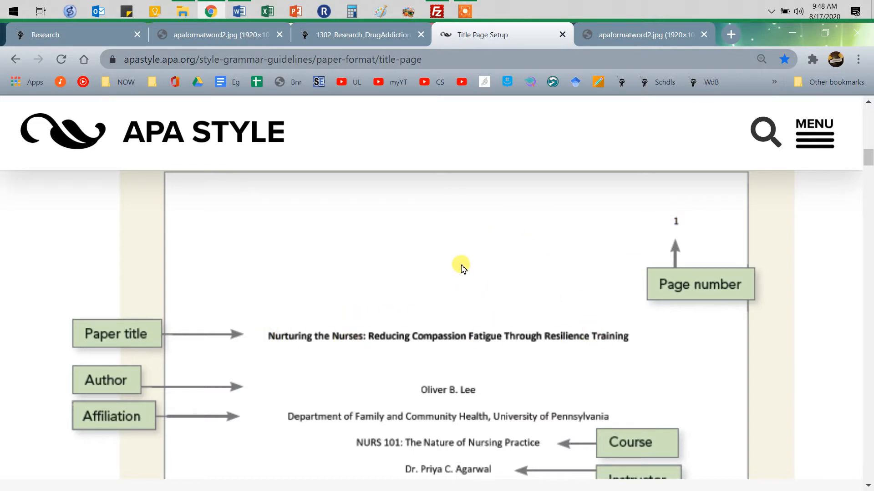
pyautogui.moveTo(653, 344)
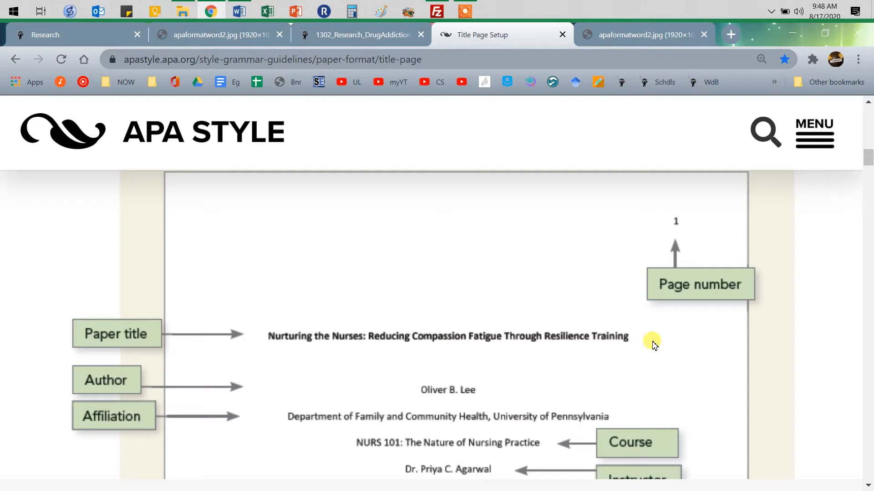
pyautogui.moveTo(331, 356)
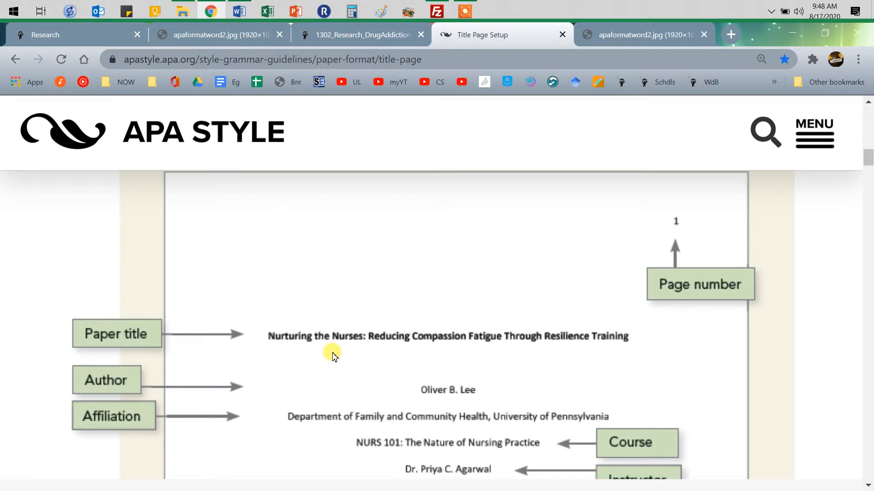
pyautogui.moveTo(332, 351)
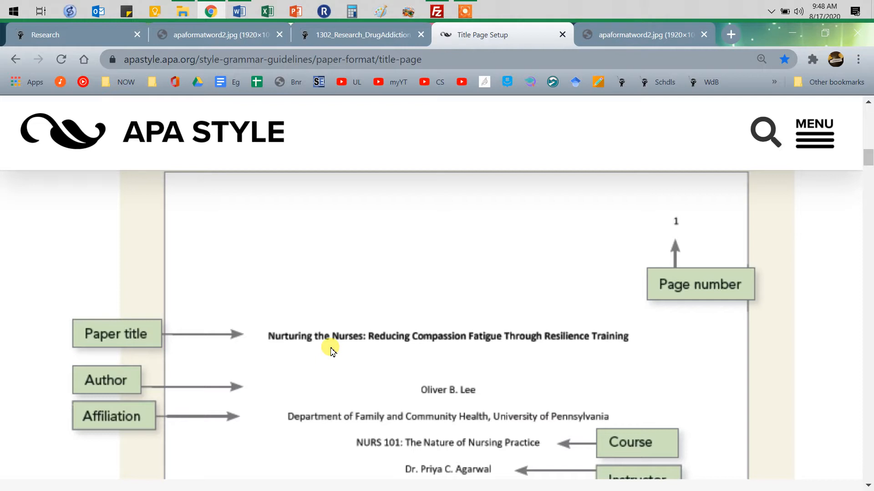
pyautogui.moveTo(455, 356)
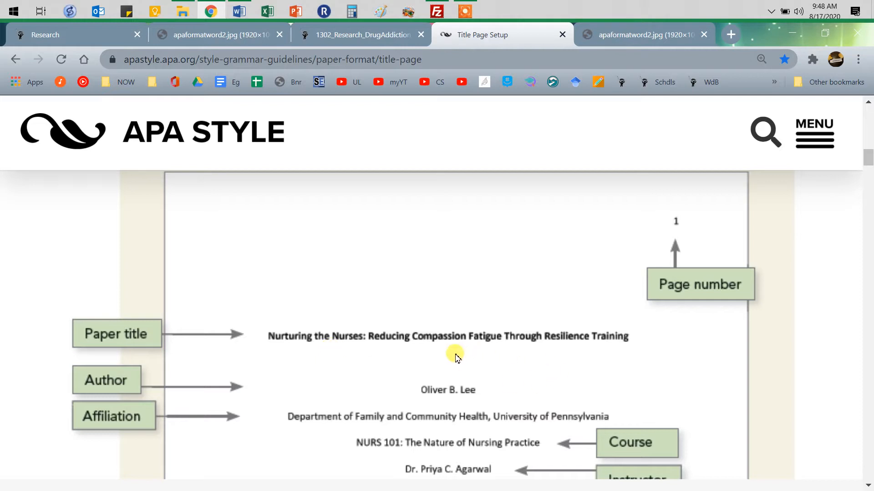
pyautogui.moveTo(479, 367)
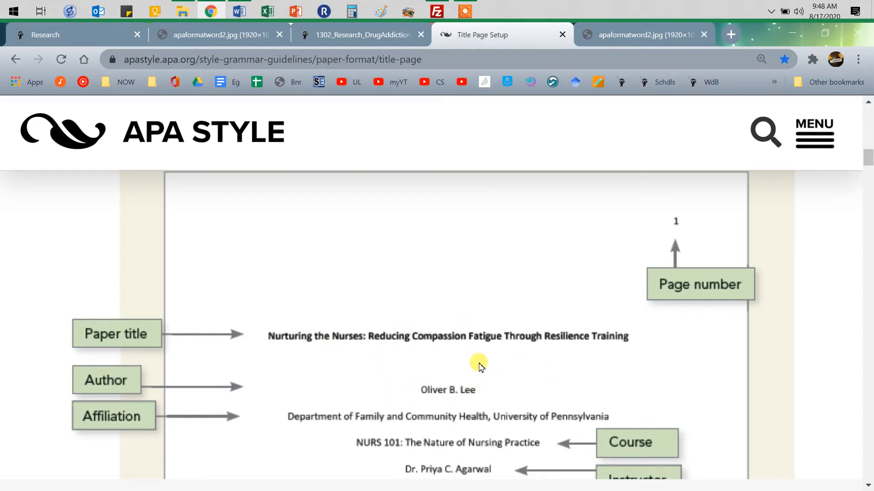
pyautogui.moveTo(487, 380)
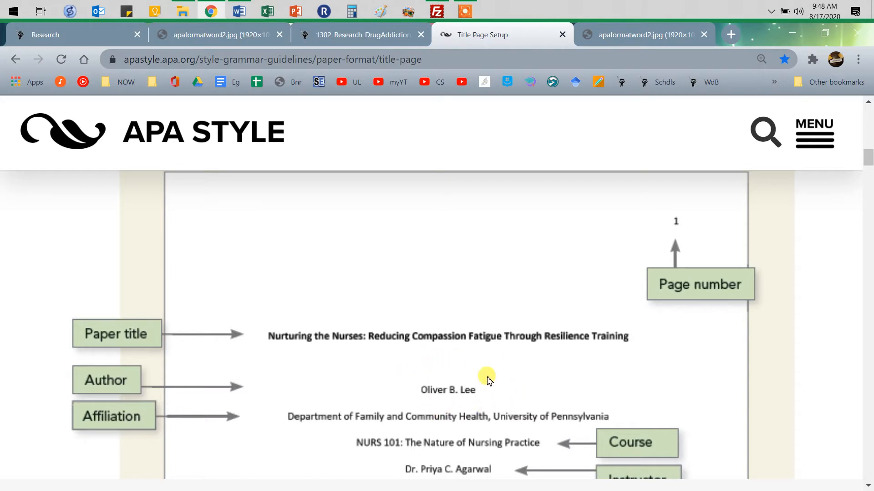
pyautogui.moveTo(459, 369)
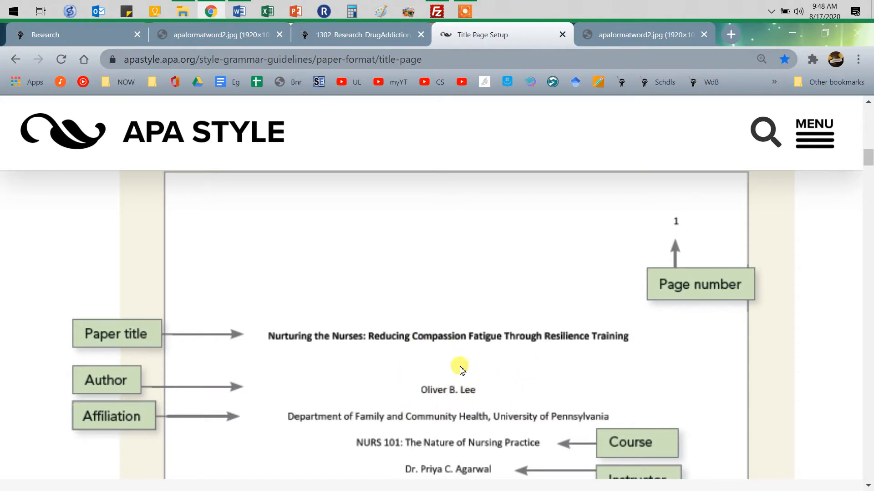
# Review each labelled element of the APA sample student title page
pyautogui.scroll(-3)
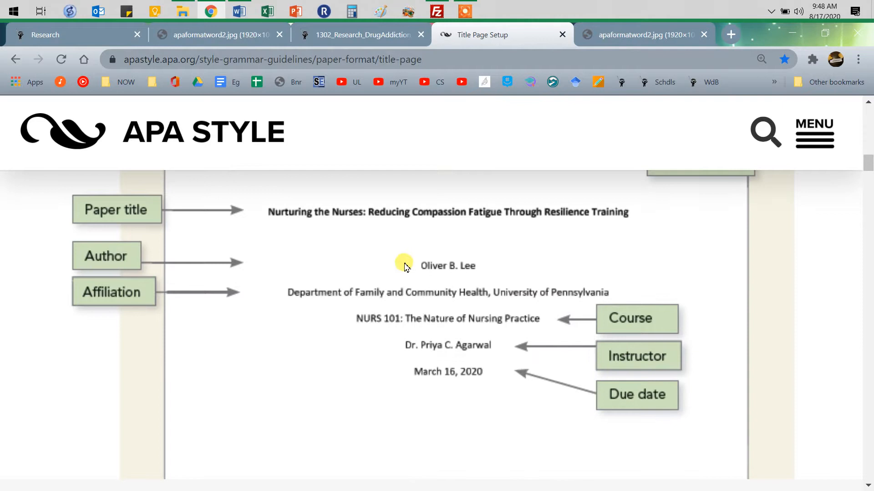
pyautogui.moveTo(501, 309)
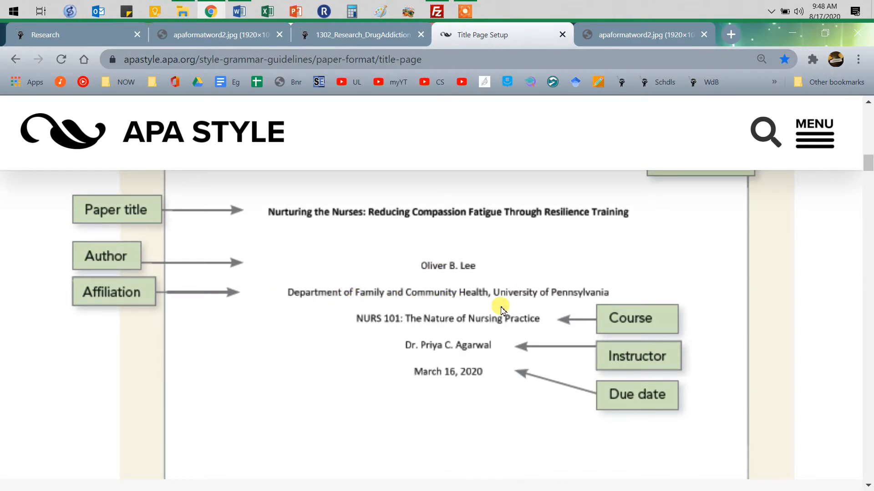
pyautogui.moveTo(489, 296)
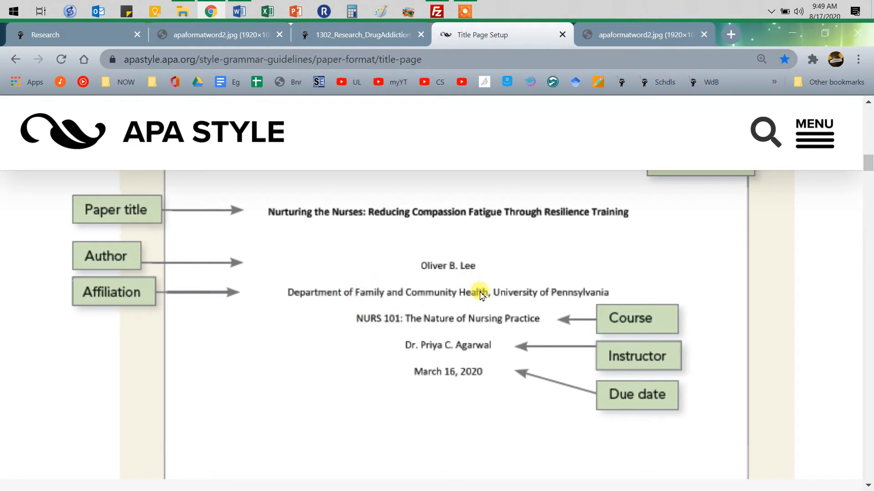
pyautogui.moveTo(493, 302)
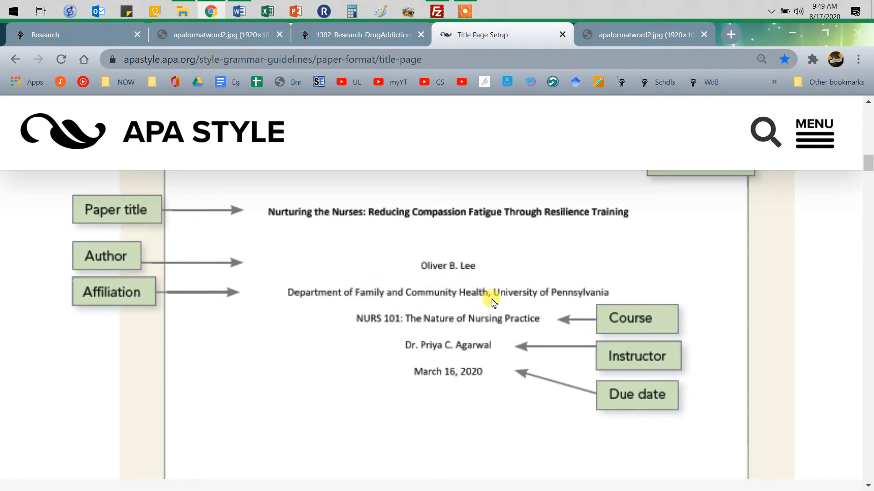
pyautogui.moveTo(570, 303)
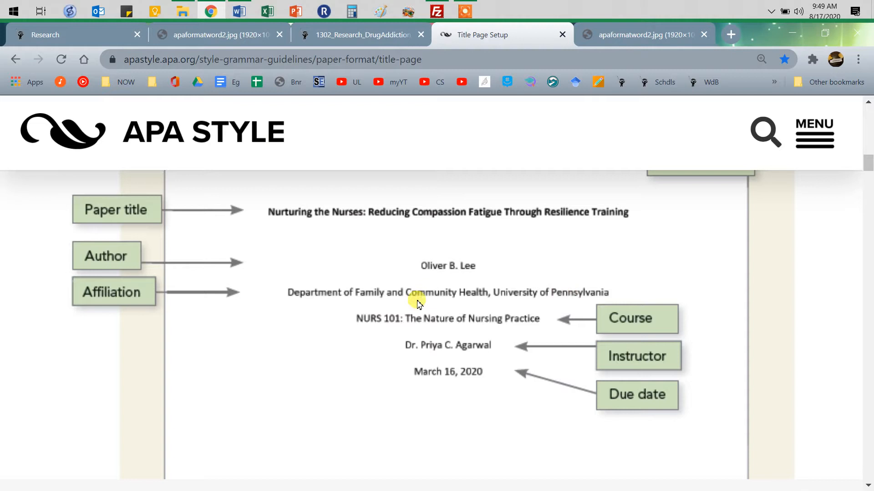
pyautogui.moveTo(363, 328)
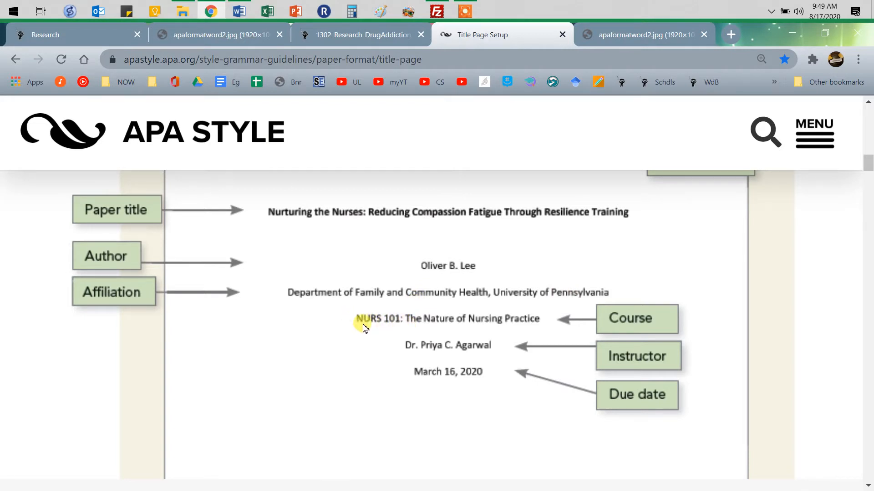
pyautogui.moveTo(406, 320)
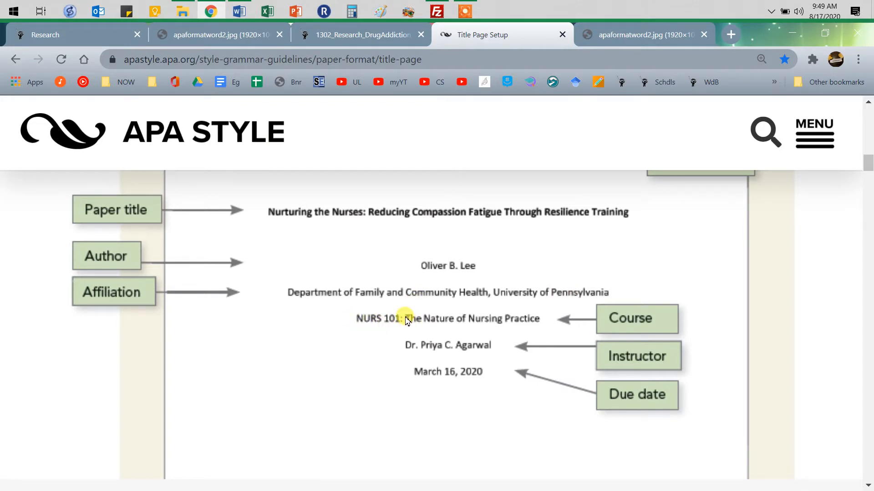
pyautogui.moveTo(530, 326)
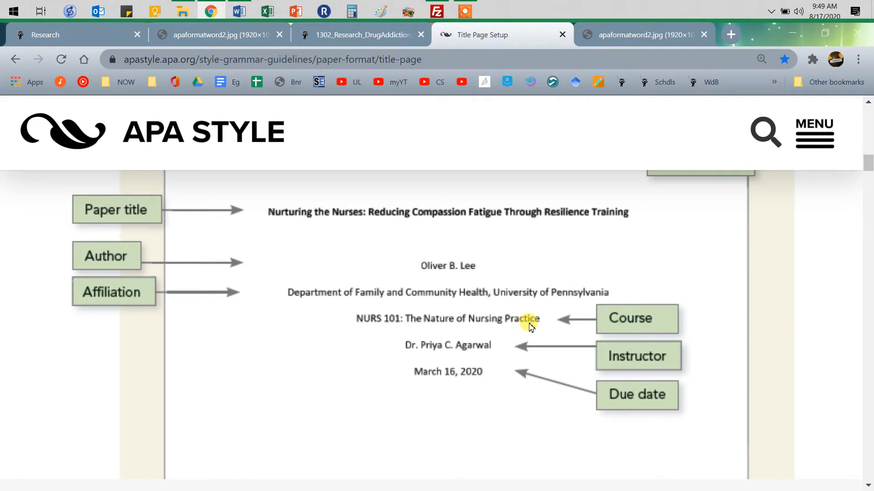
pyautogui.moveTo(477, 352)
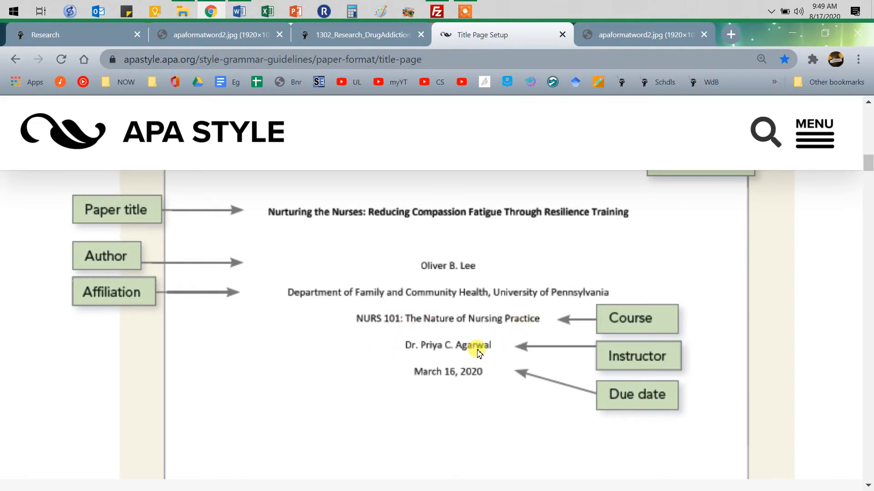
pyautogui.moveTo(411, 354)
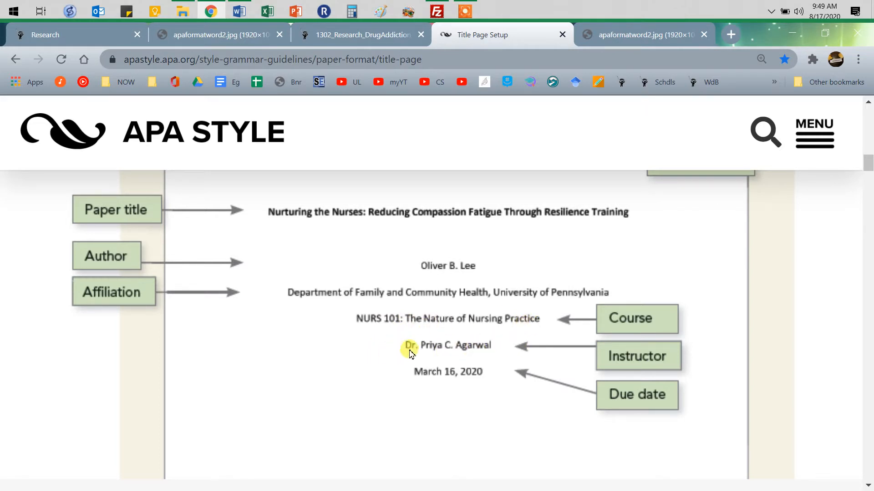
pyautogui.moveTo(429, 354)
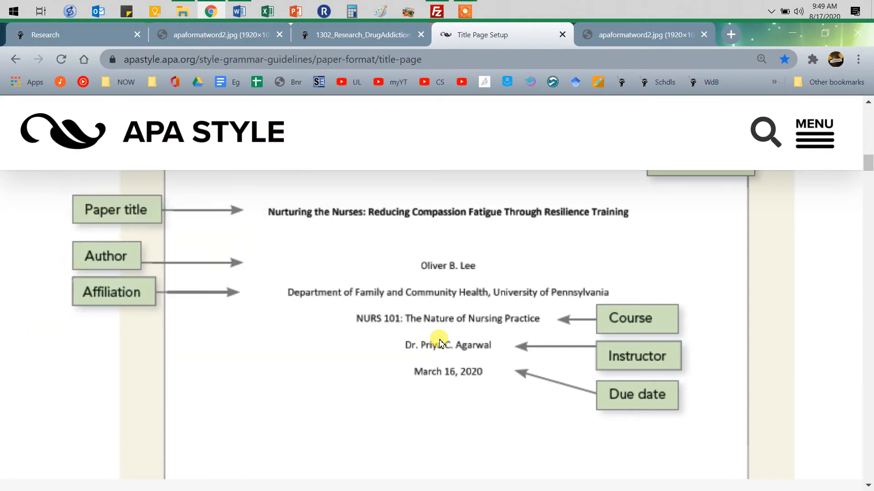
pyautogui.moveTo(426, 387)
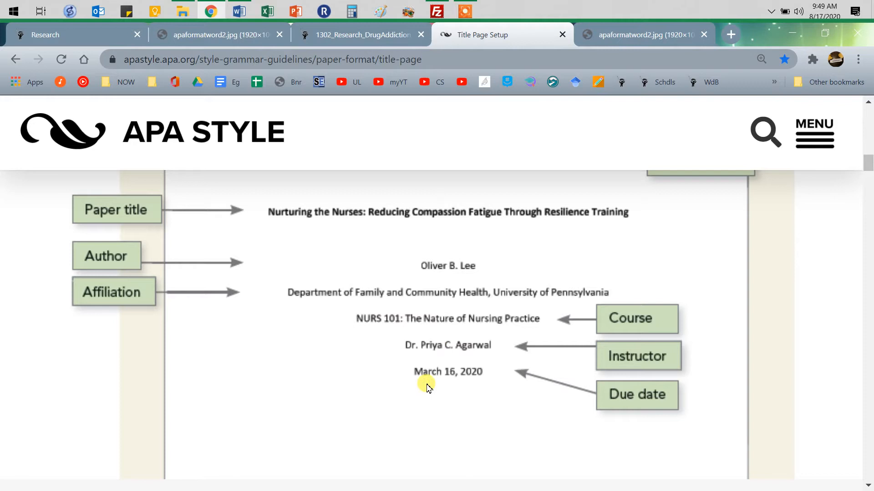
pyautogui.moveTo(446, 349)
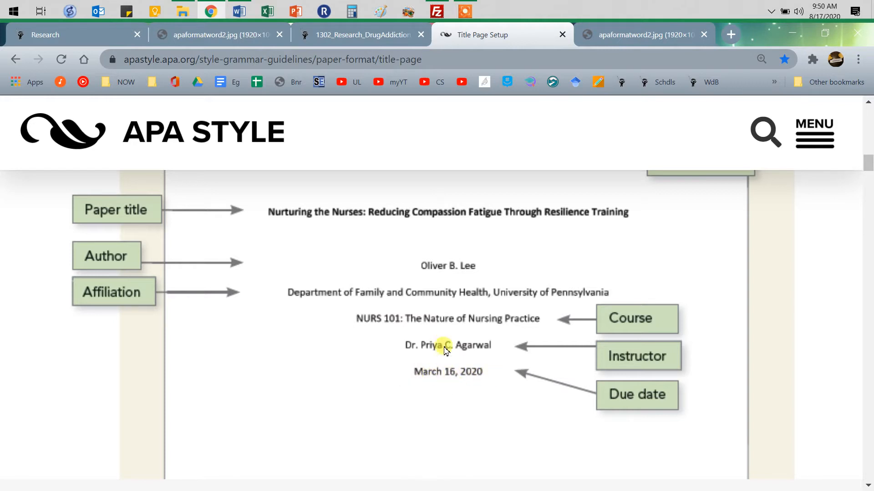
pyautogui.moveTo(418, 378)
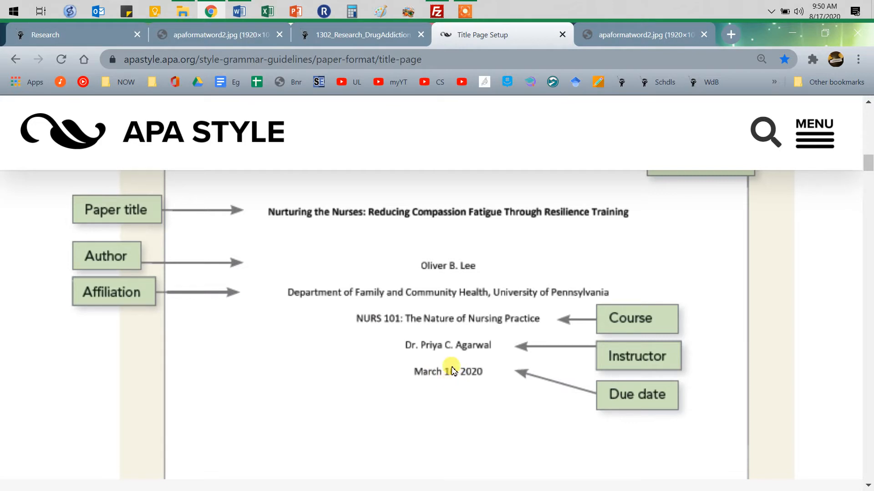
pyautogui.scroll(-3)
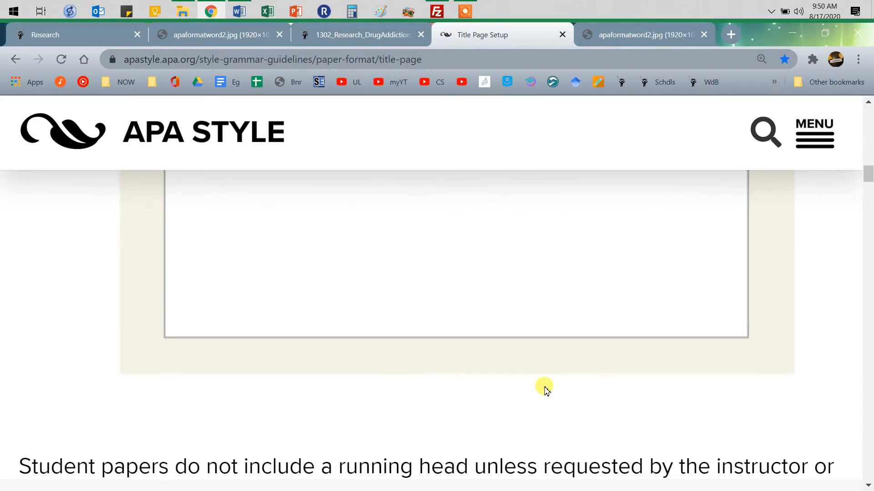
pyautogui.scroll(3)
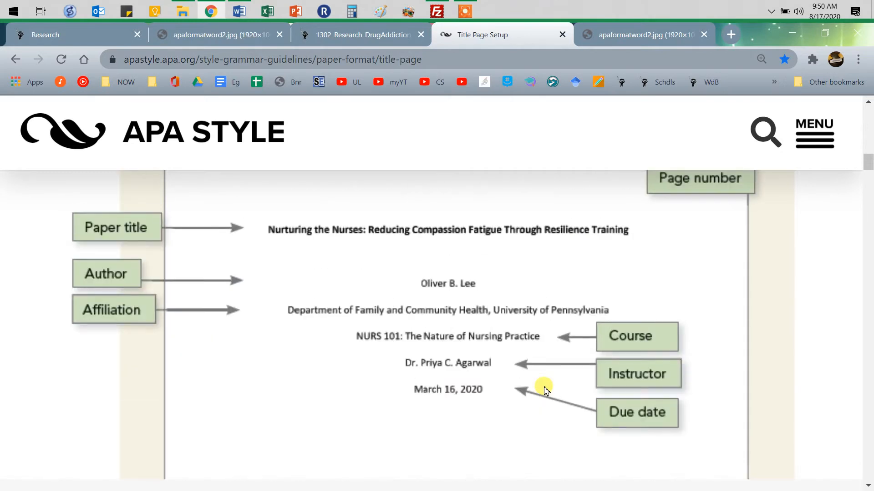
pyautogui.scroll(3)
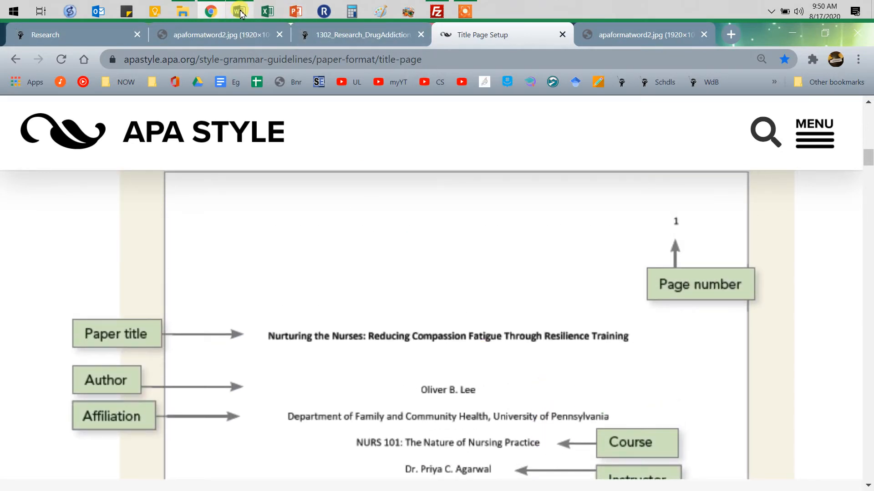
# Add a plain top-right page number to the Word header and make it 12 point
pyautogui.click(239, 11)
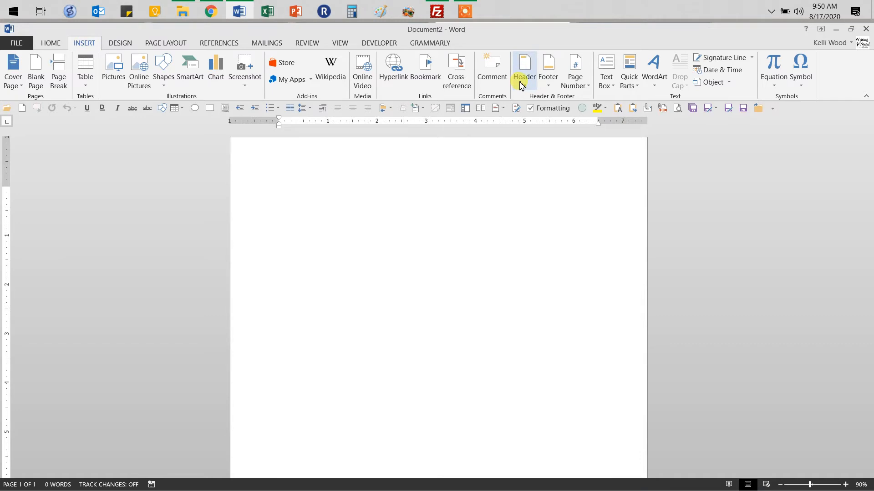
pyautogui.click(576, 70)
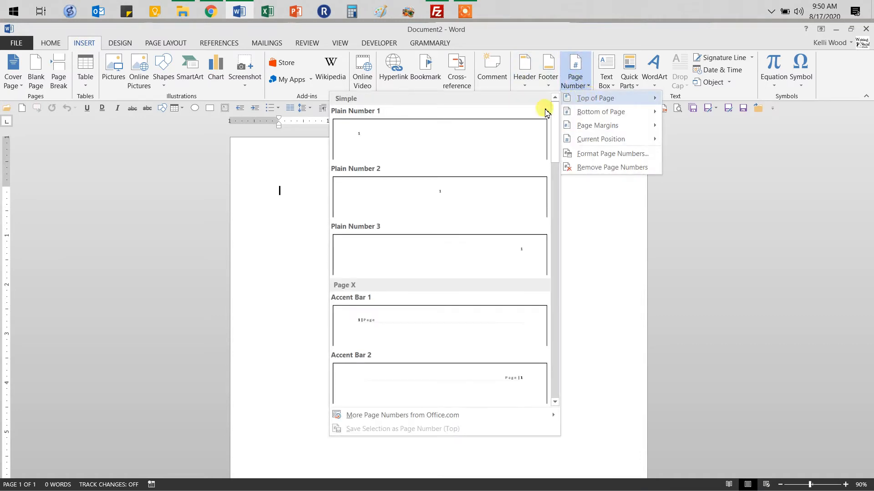
pyautogui.moveTo(522, 255)
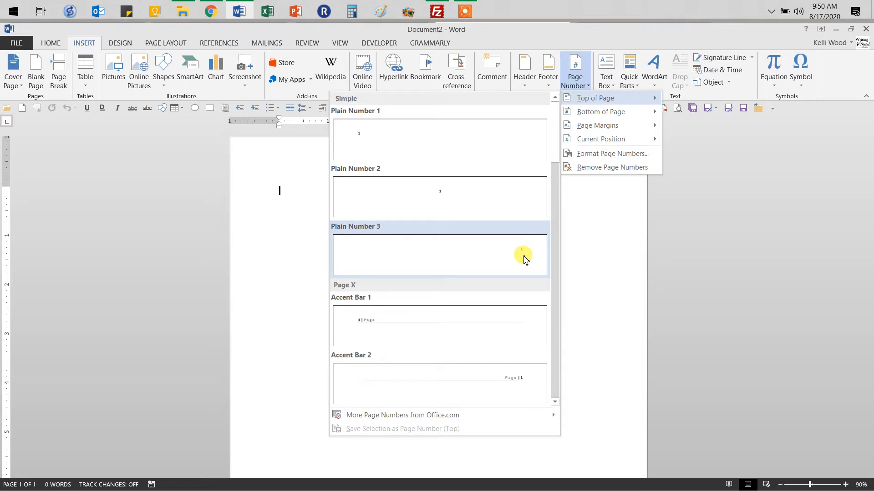
pyautogui.moveTo(496, 254)
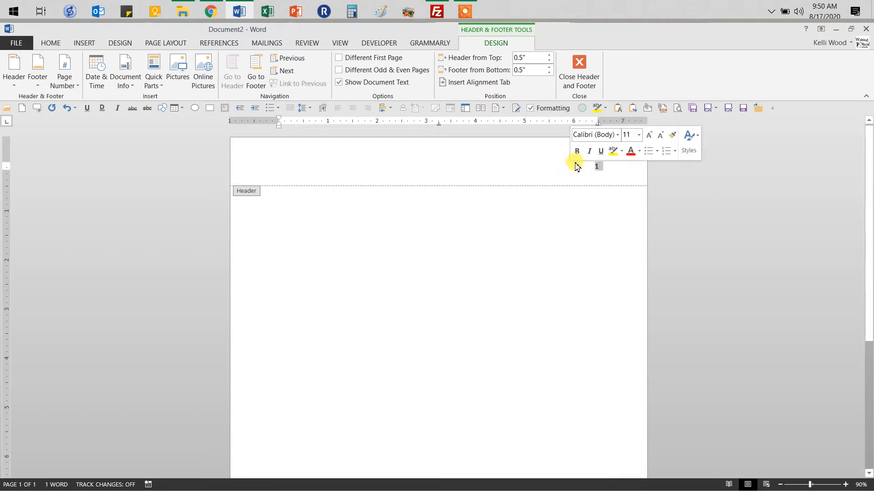
pyautogui.moveTo(648, 136)
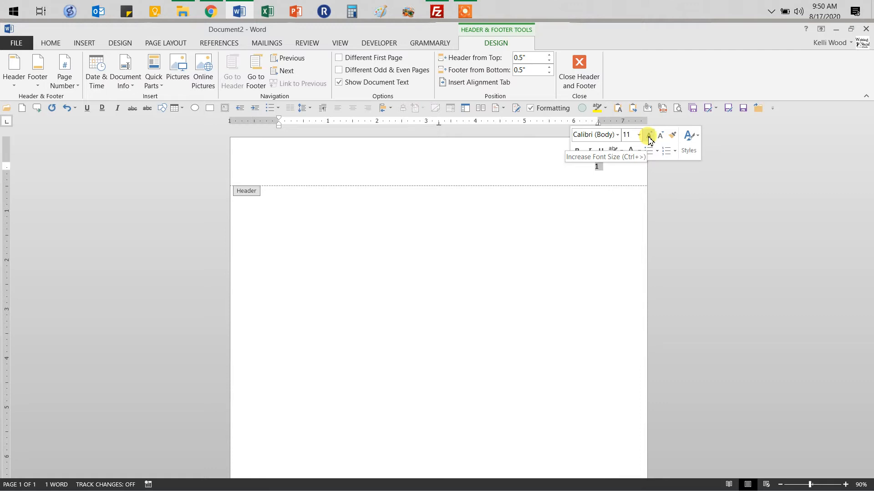
pyautogui.click(648, 135)
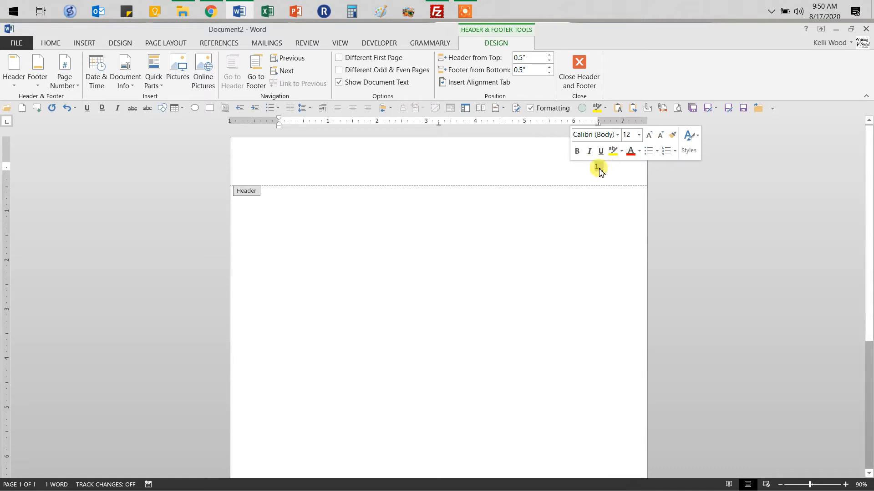
# Start setting Calibri 12 pt as the default font from the page number, then cancel it
pyautogui.rightClick(596, 167)
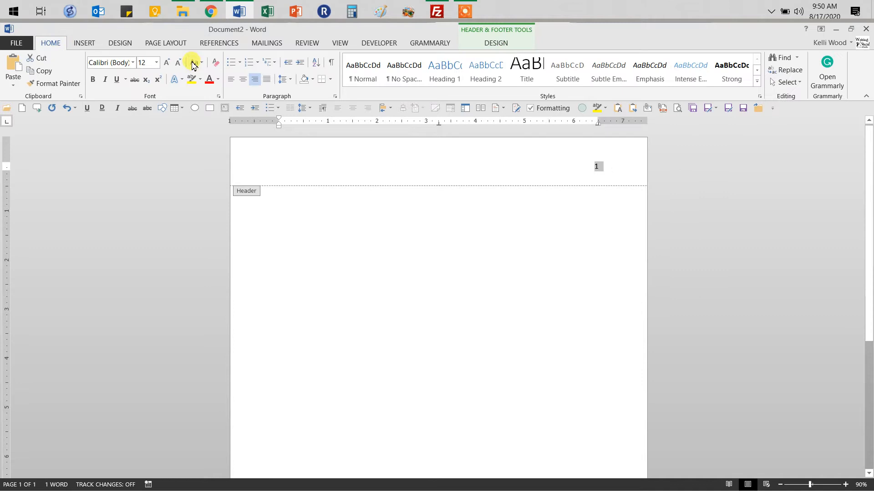
pyautogui.moveTo(220, 100)
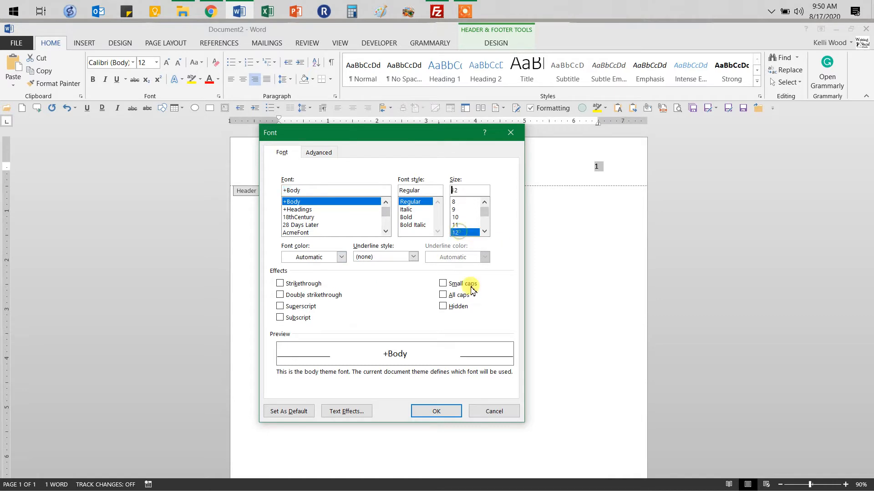
pyautogui.click(288, 411)
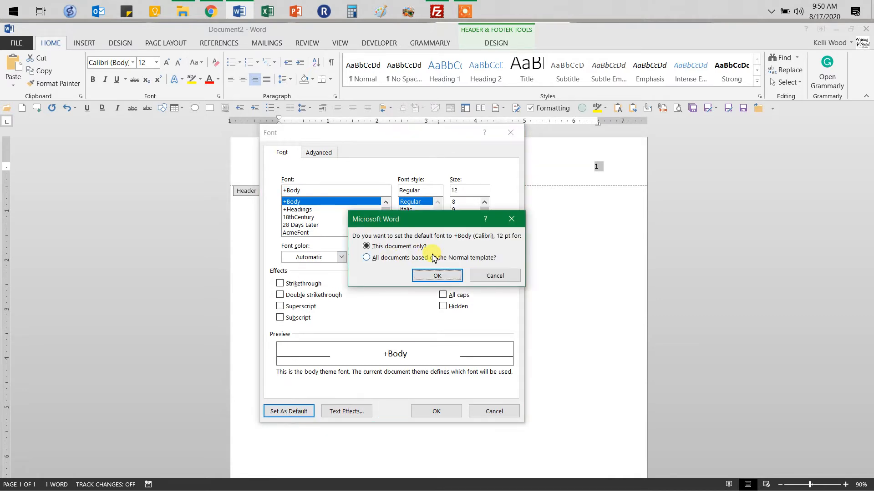
pyautogui.moveTo(525, 264)
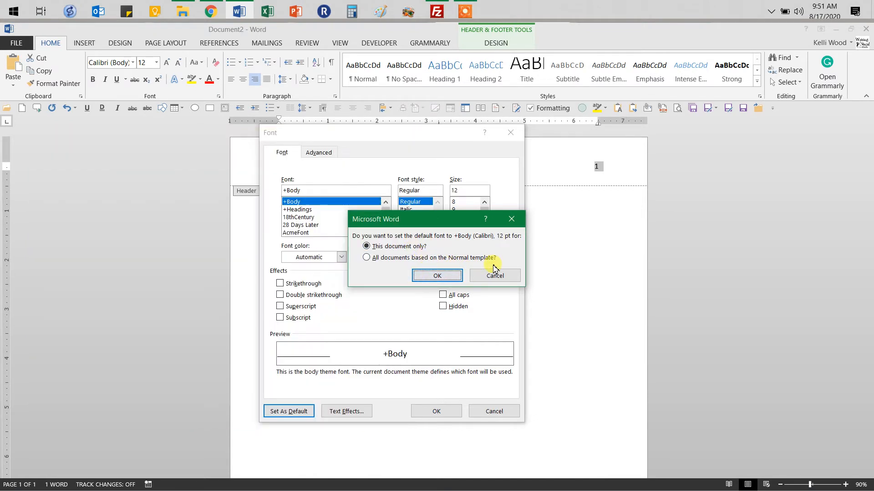
pyautogui.moveTo(495, 275)
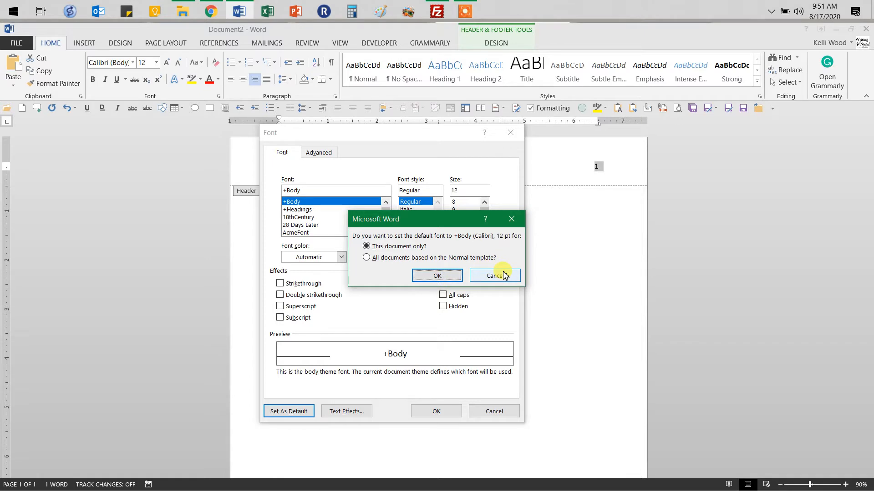
pyautogui.click(490, 274)
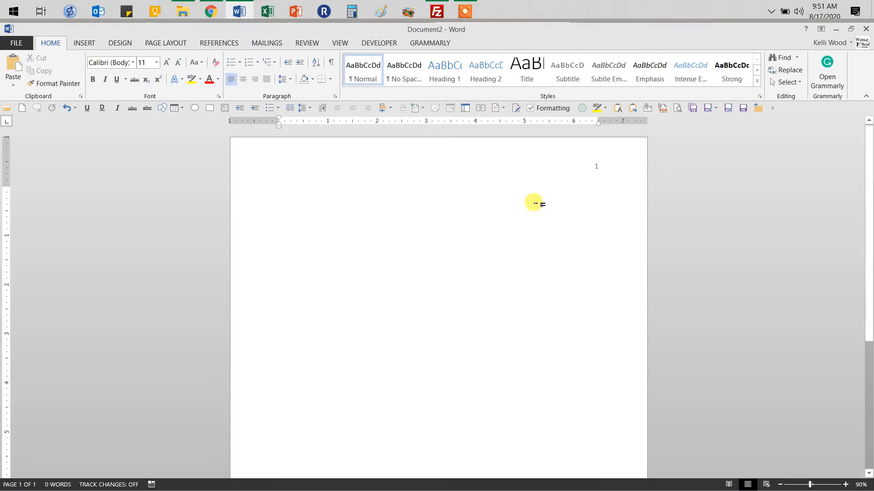
pyautogui.moveTo(519, 181)
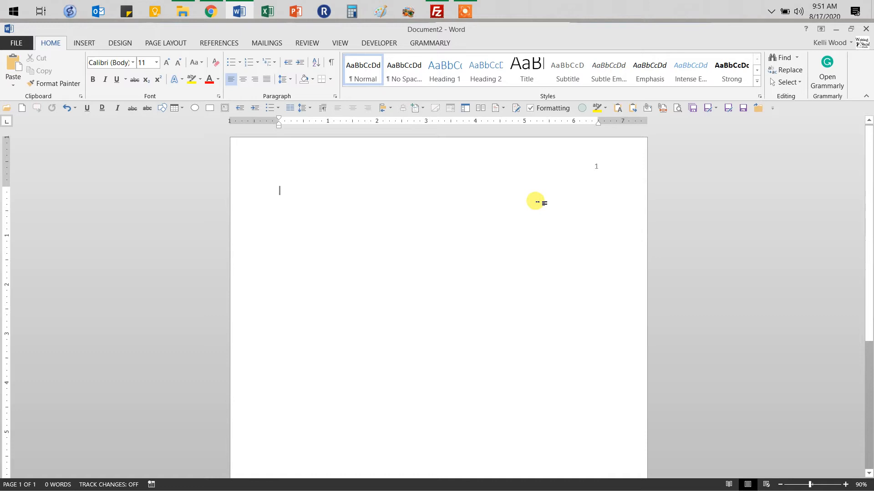
pyautogui.moveTo(536, 199)
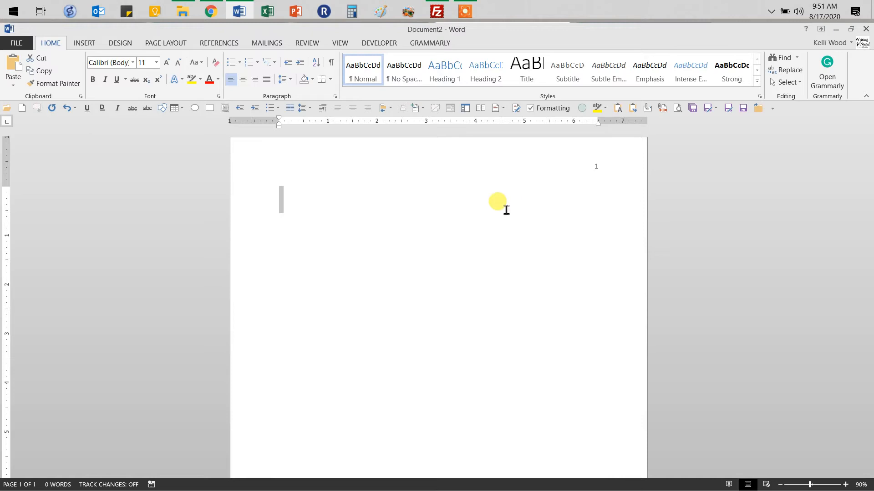
pyautogui.moveTo(342, 98)
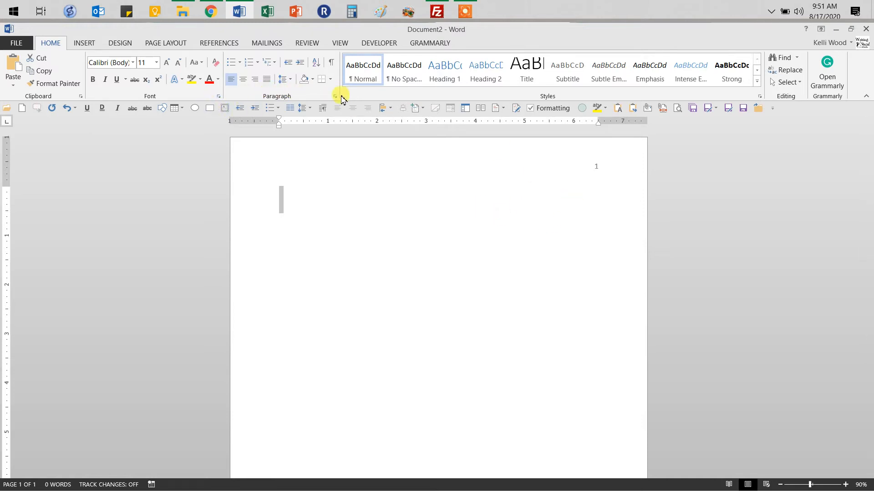
# Set paragraph spacing to 0 pt with no added space between same-style paragraphs
pyautogui.click(340, 95)
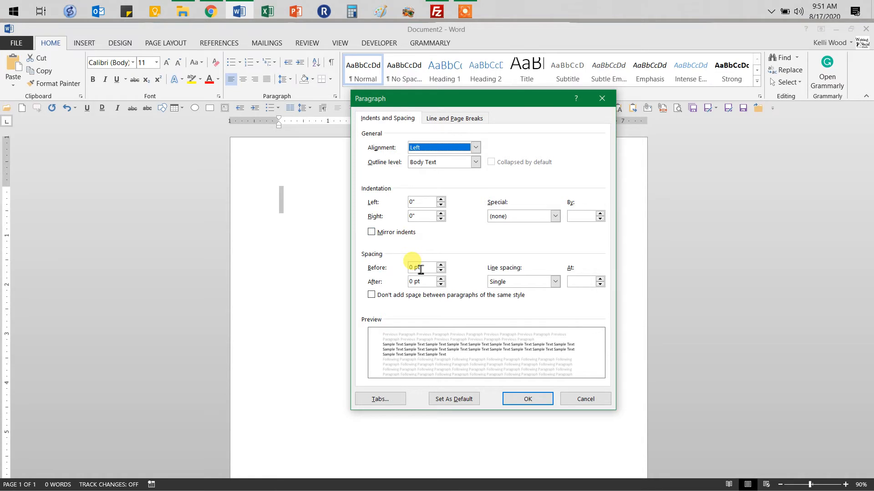
pyautogui.moveTo(435, 305)
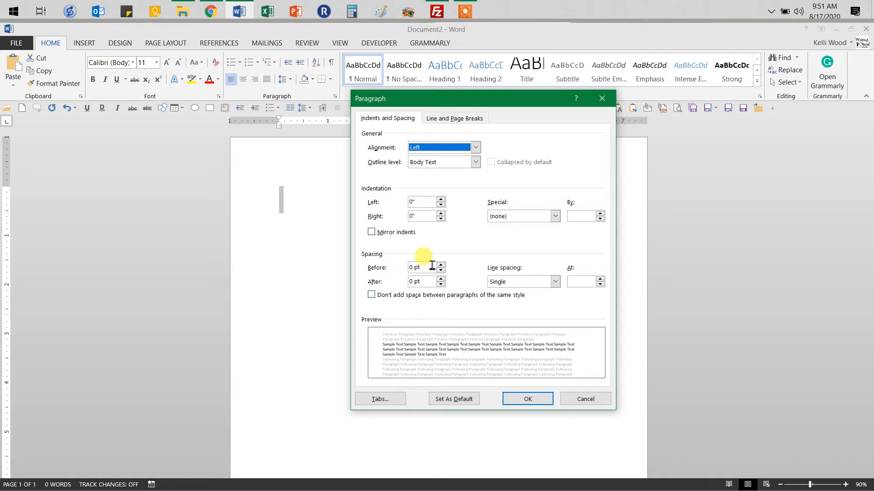
pyautogui.moveTo(381, 286)
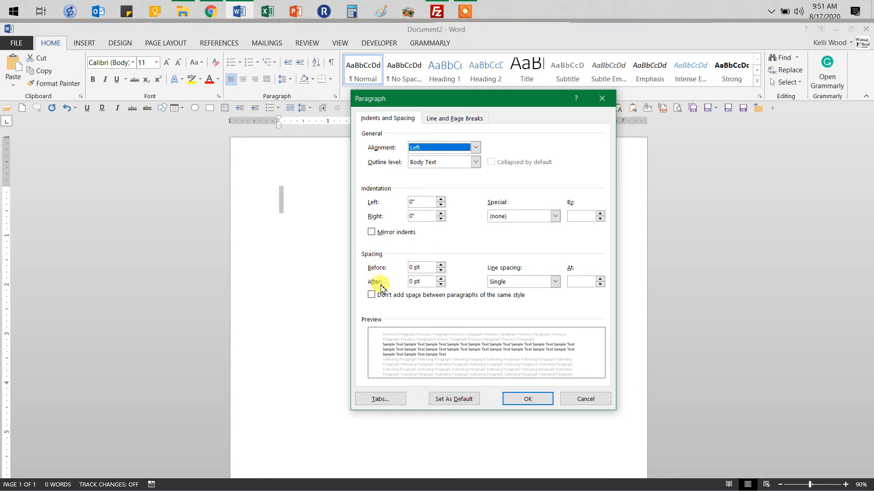
pyautogui.moveTo(341, 117)
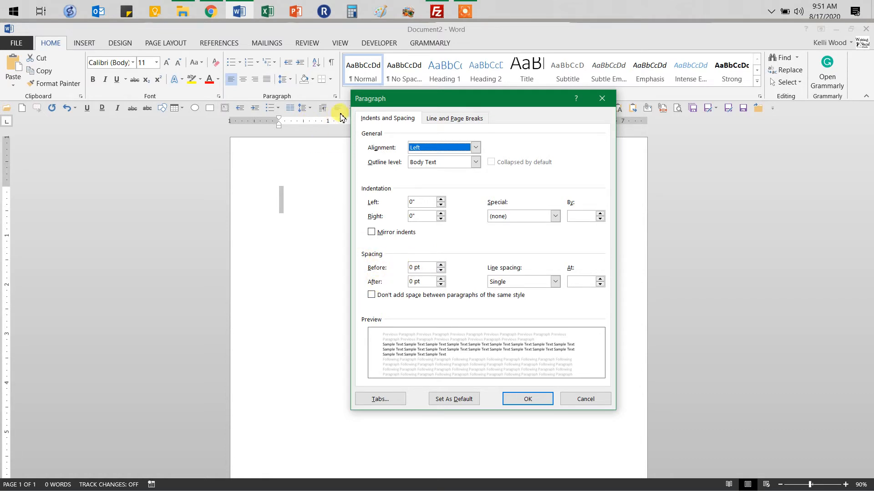
pyautogui.moveTo(334, 101)
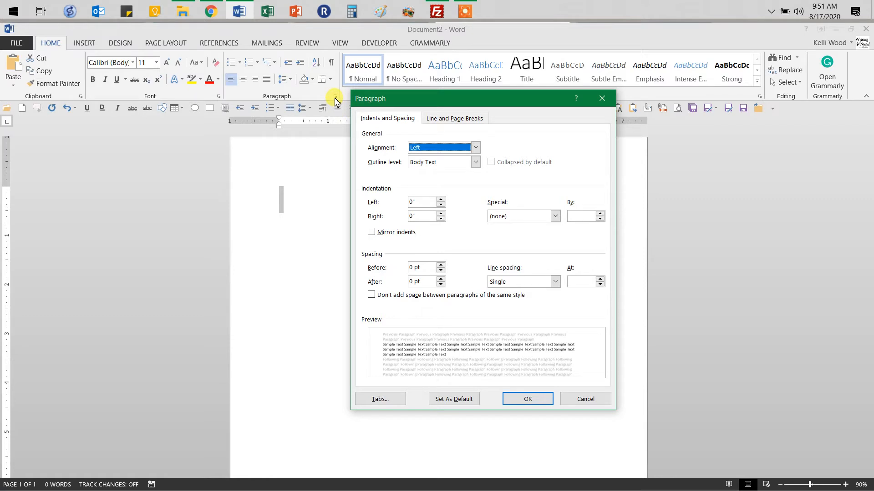
pyautogui.moveTo(410, 249)
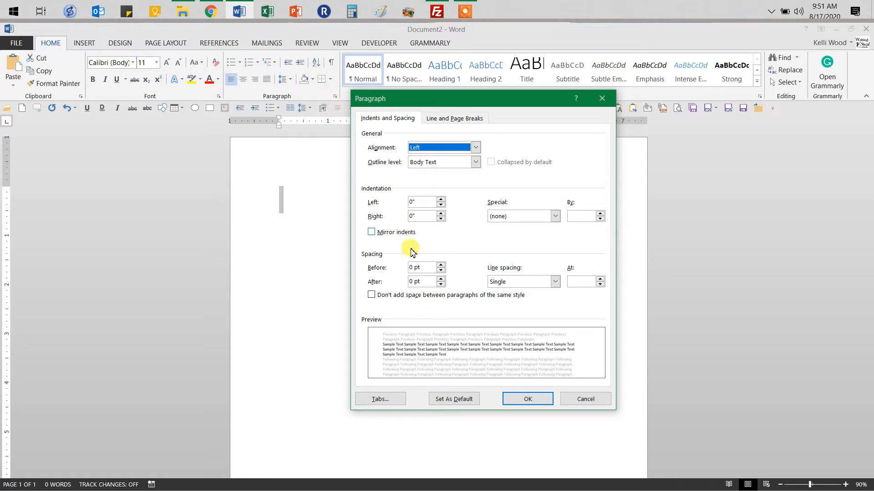
pyautogui.moveTo(521, 281)
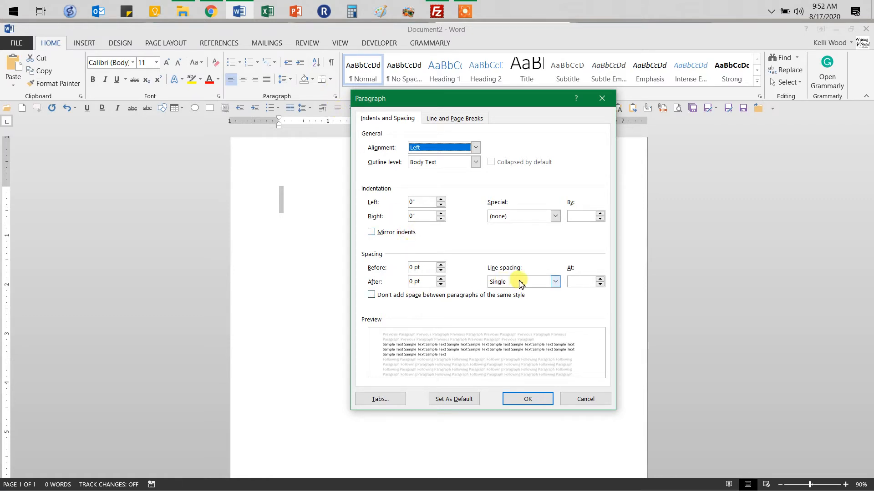
pyautogui.click(371, 295)
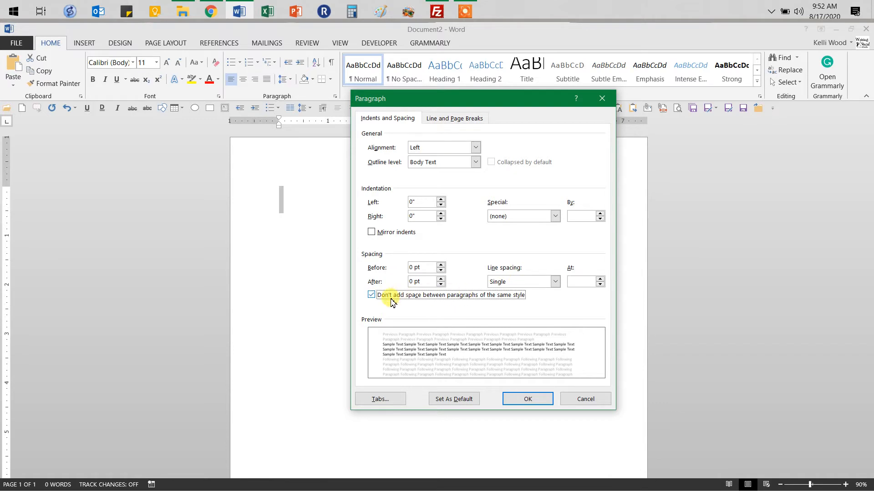
pyautogui.moveTo(497, 306)
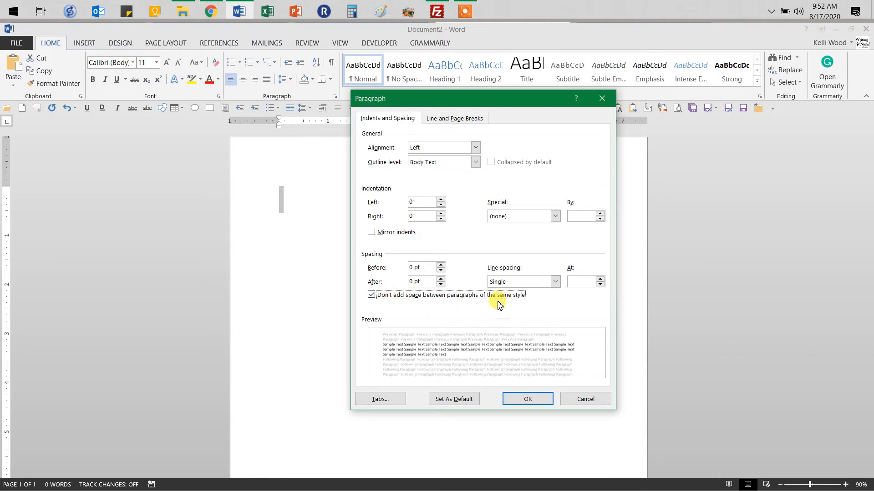
pyautogui.click(527, 399)
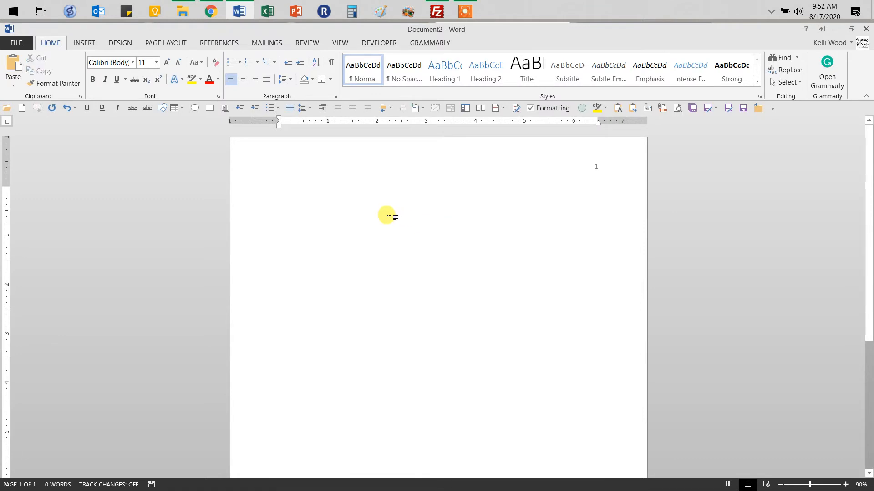
pyautogui.moveTo(388, 216)
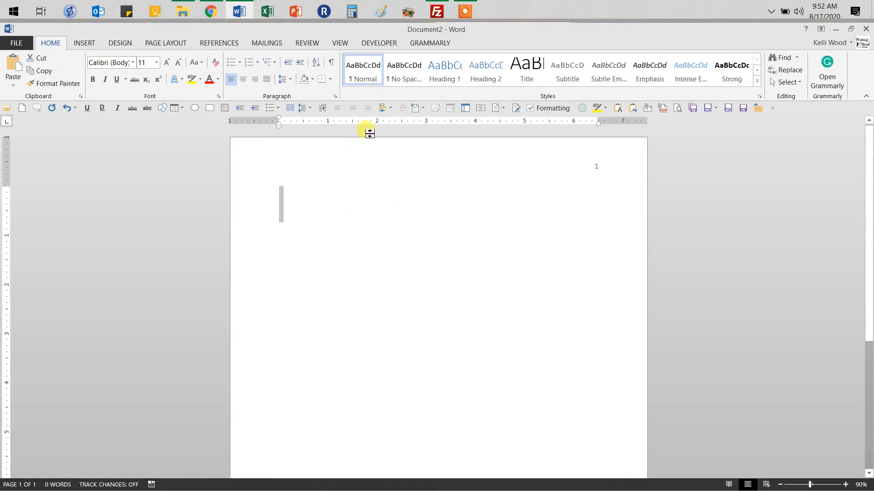
# Change the paragraph line spacing to Double
pyautogui.click(335, 96)
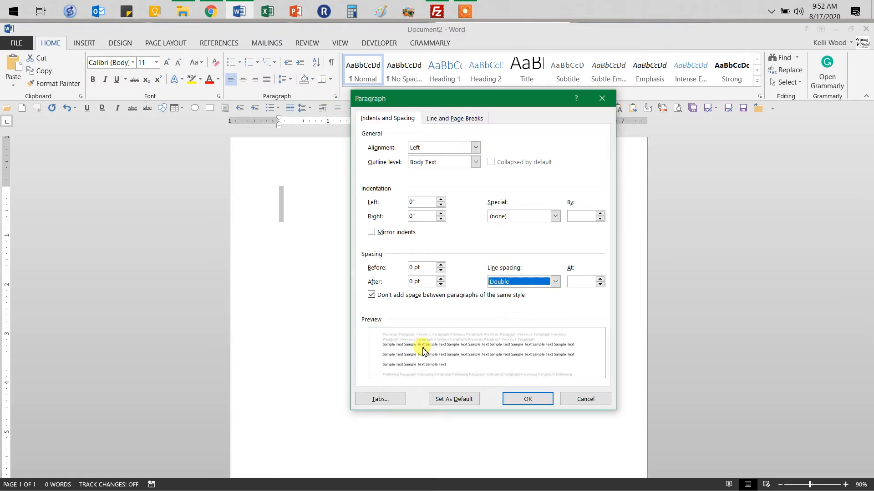
pyautogui.moveTo(527, 398)
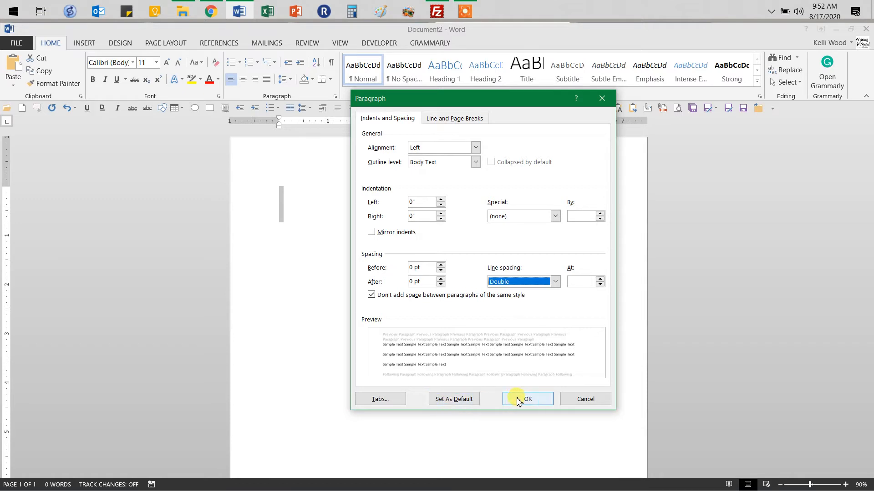
pyautogui.click(527, 399)
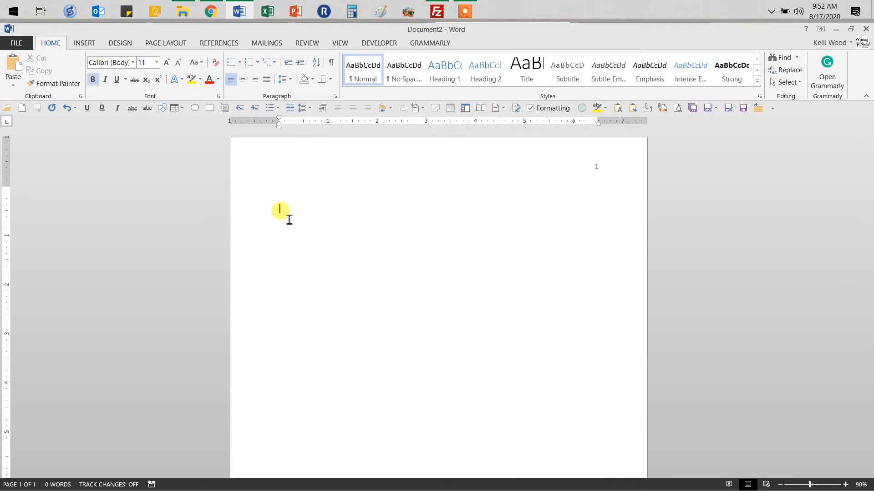
# Write the bold title 'Spiffy Title:' and subtitle 'Maybe a Subtitle'
pyautogui.write('T')
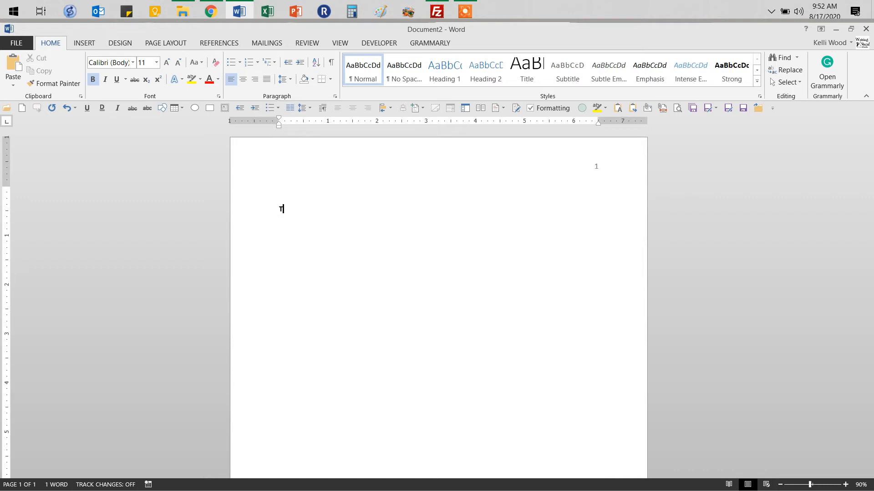
pyautogui.press('Backspace')
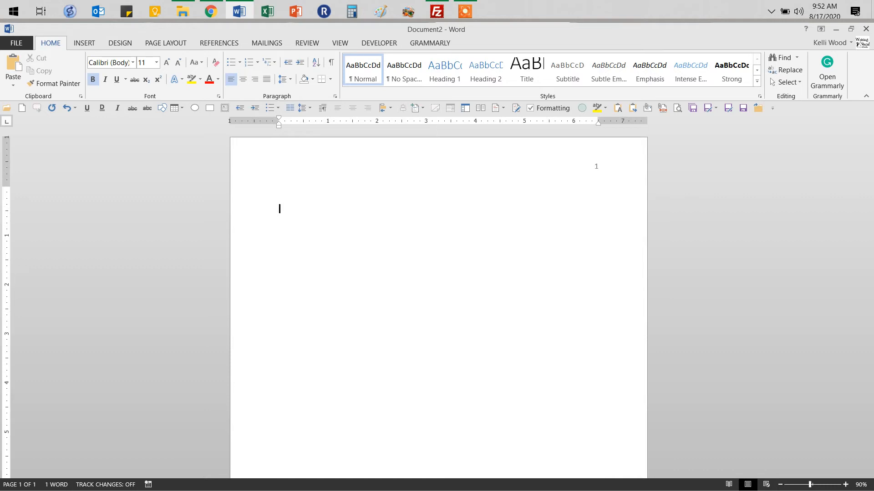
pyautogui.write('Spiffy')
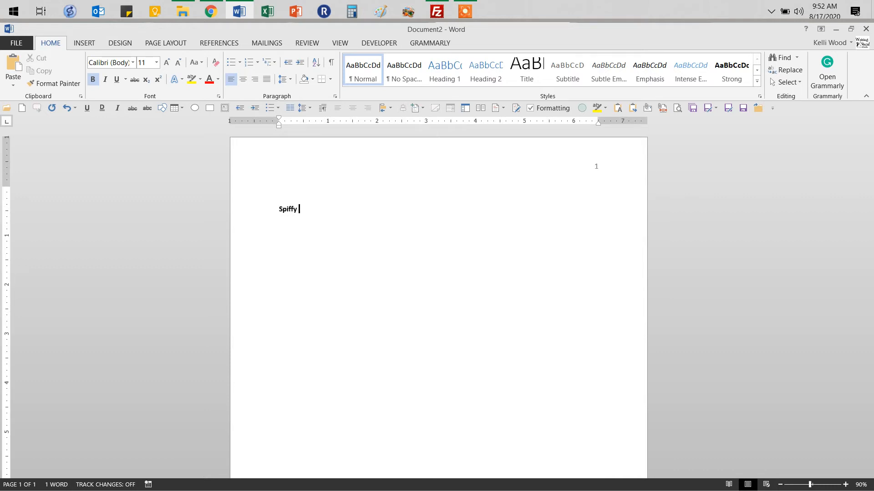
pyautogui.write('Title')
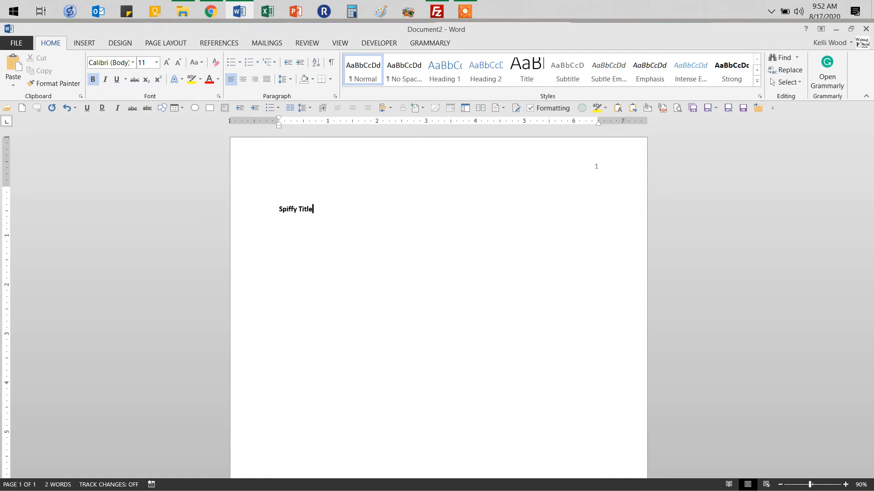
pyautogui.write(':')
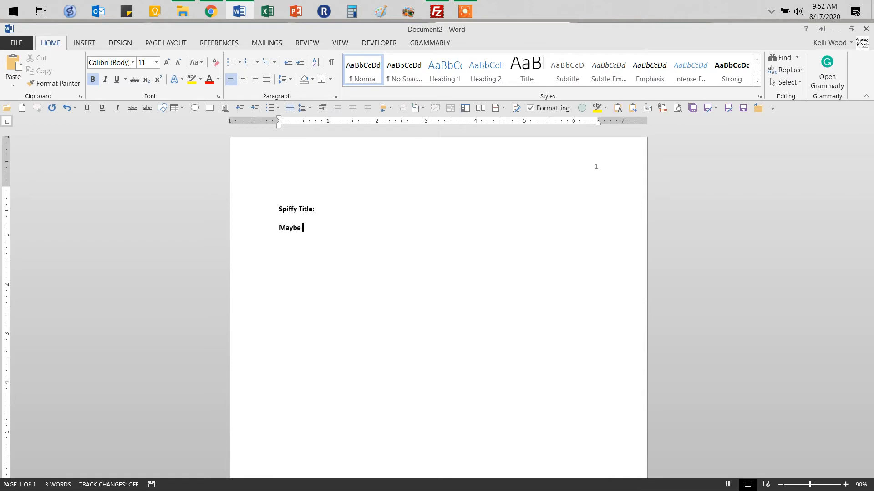
pyautogui.write('a Subtitle')
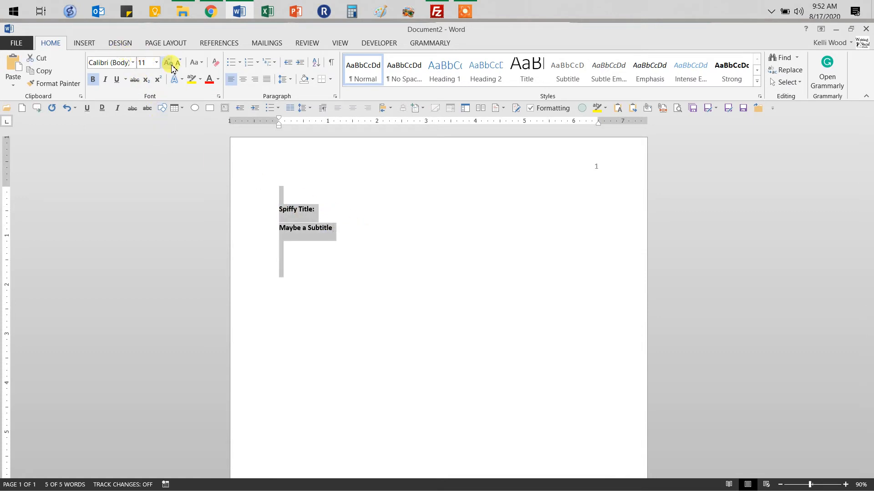
# Make the title lines 12 pt centered, zoom to 130%, and start a new line below
pyautogui.click(171, 62)
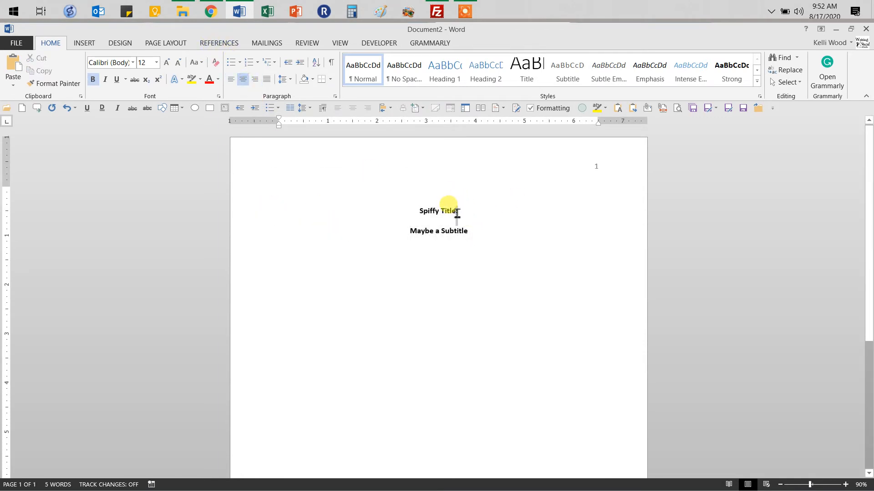
pyautogui.click(846, 484)
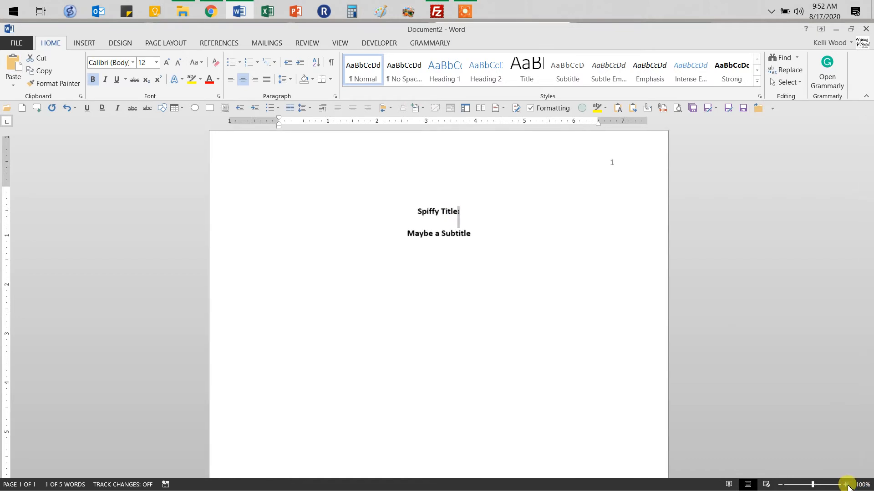
pyautogui.click(846, 484)
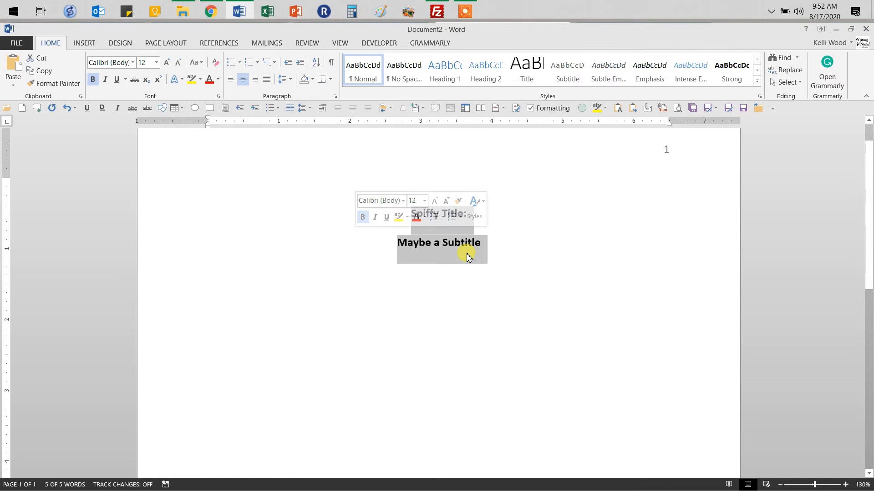
pyautogui.click(542, 248)
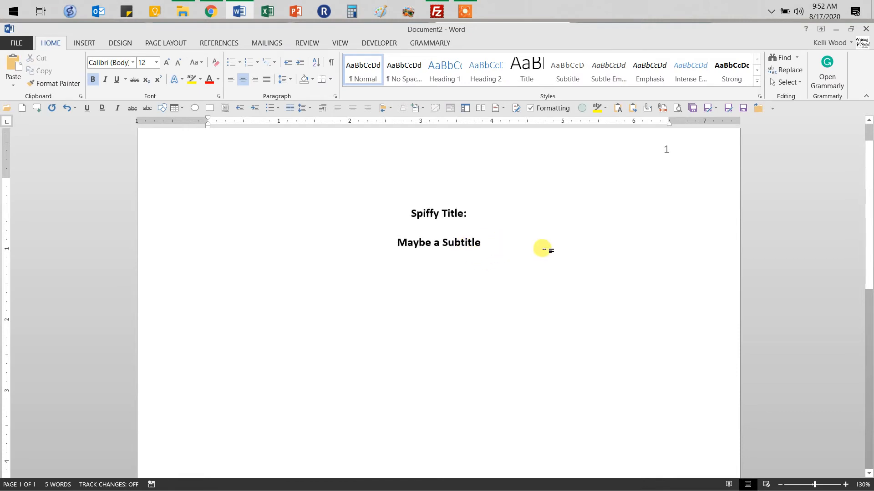
pyautogui.click(439, 271)
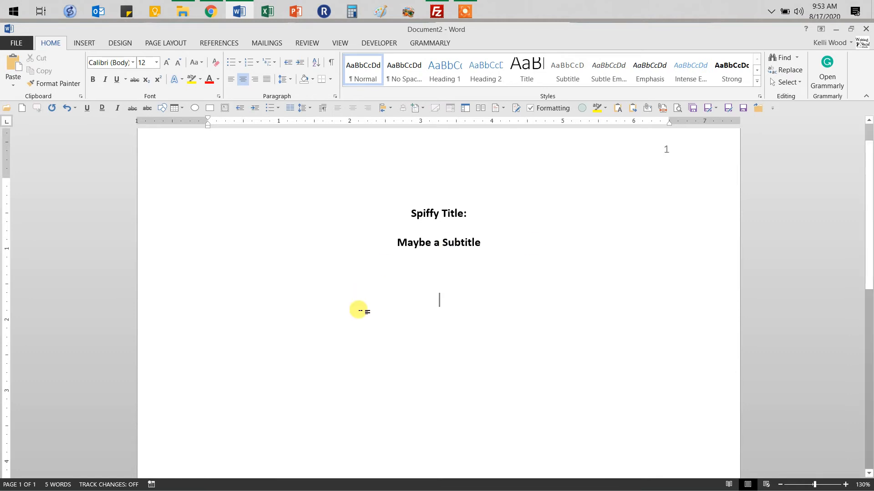
pyautogui.moveTo(443, 312)
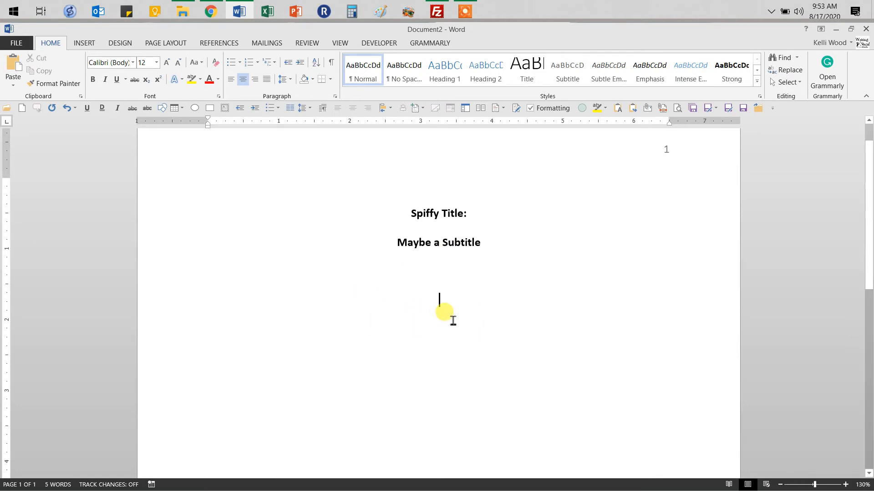
# Check the APA sample title page's author, affiliation and course lines
pyautogui.click(501, 35)
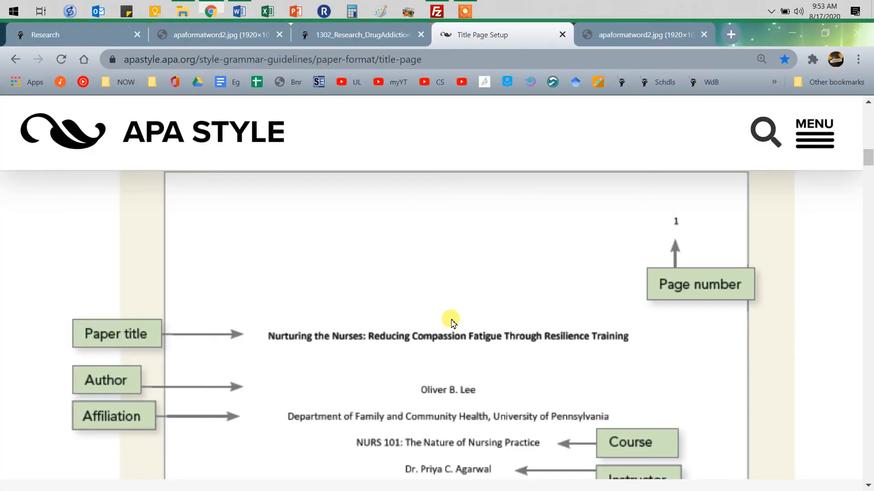
pyautogui.scroll(-3)
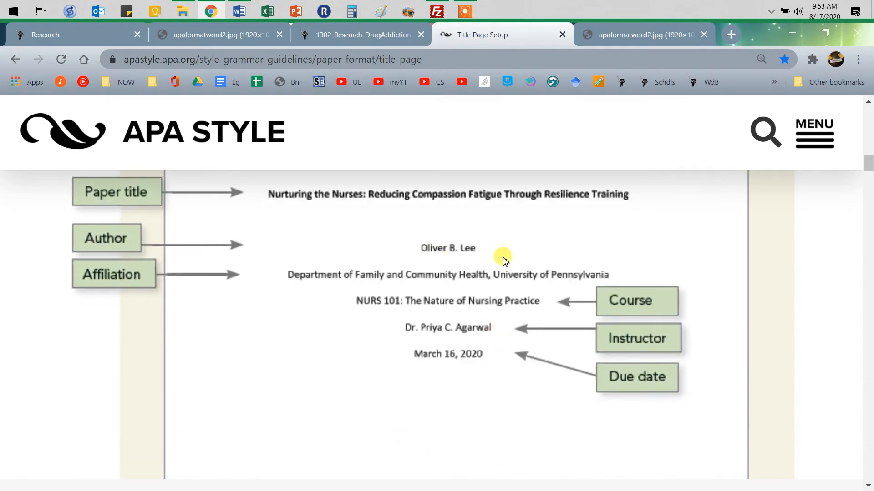
pyautogui.moveTo(529, 284)
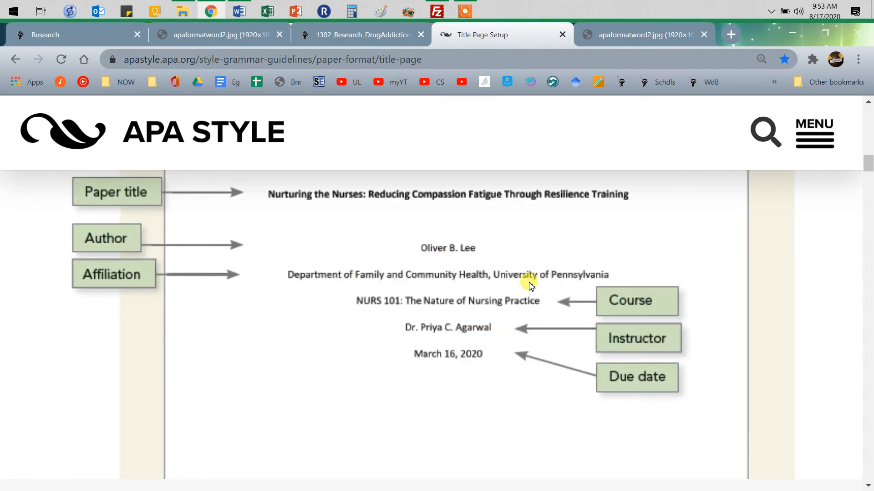
pyautogui.moveTo(582, 294)
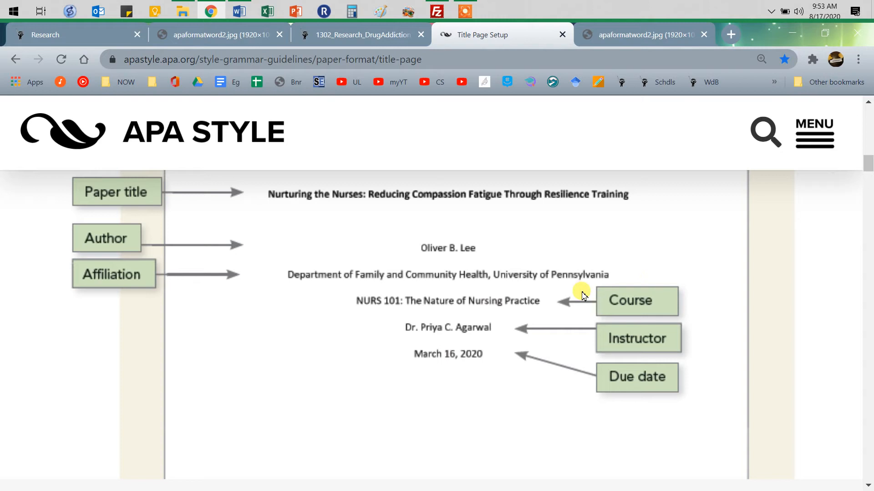
# Add 'Great Student' and 'English Discipline, El Paso Community College', fixing the Discipline misspelling
pyautogui.click(238, 11)
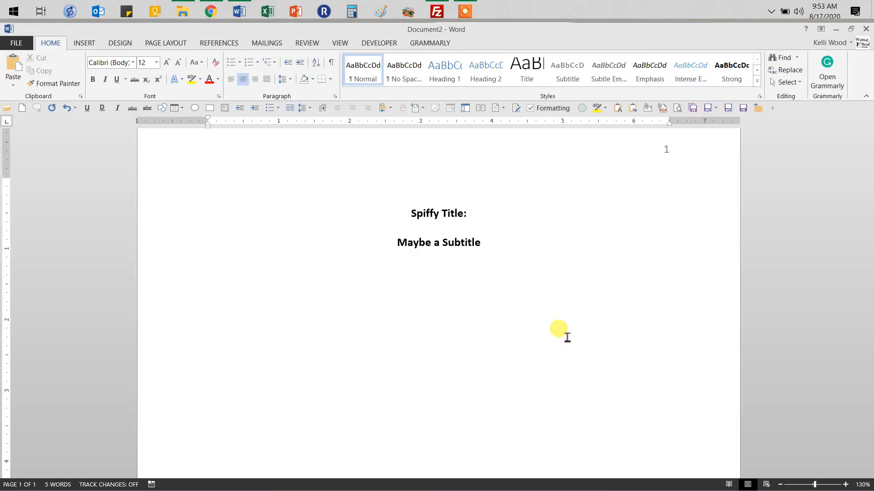
pyautogui.moveTo(551, 324)
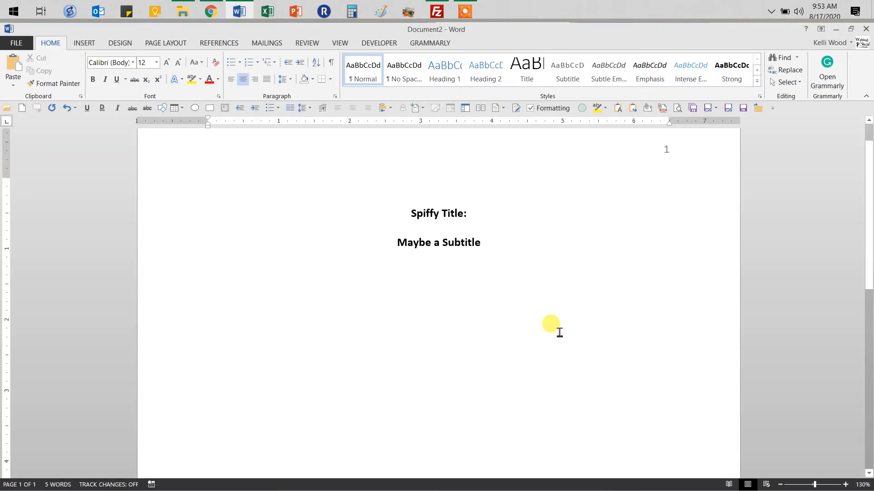
pyautogui.write('Great Student')
pyautogui.write('Eng')
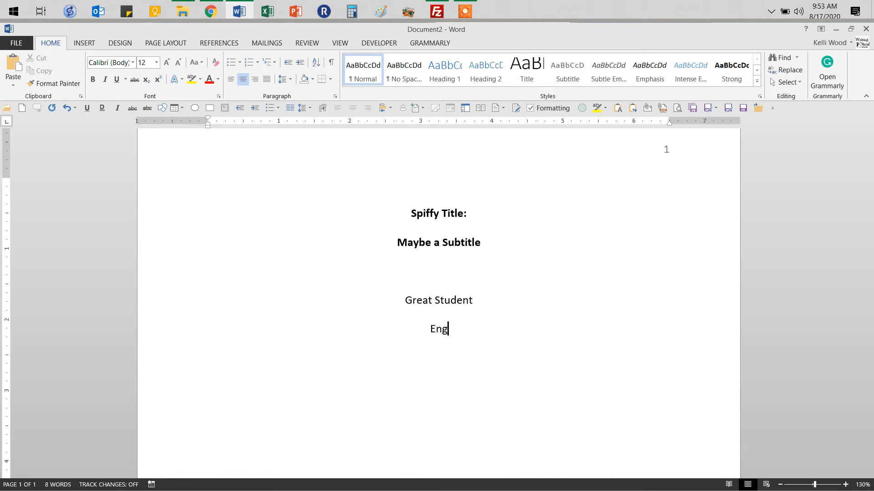
pyautogui.write('lish DIcipli')
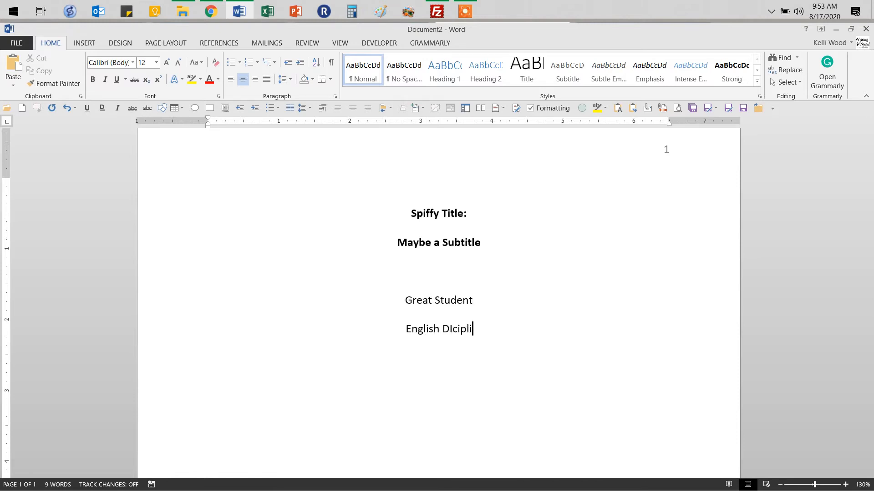
pyautogui.write('nte')
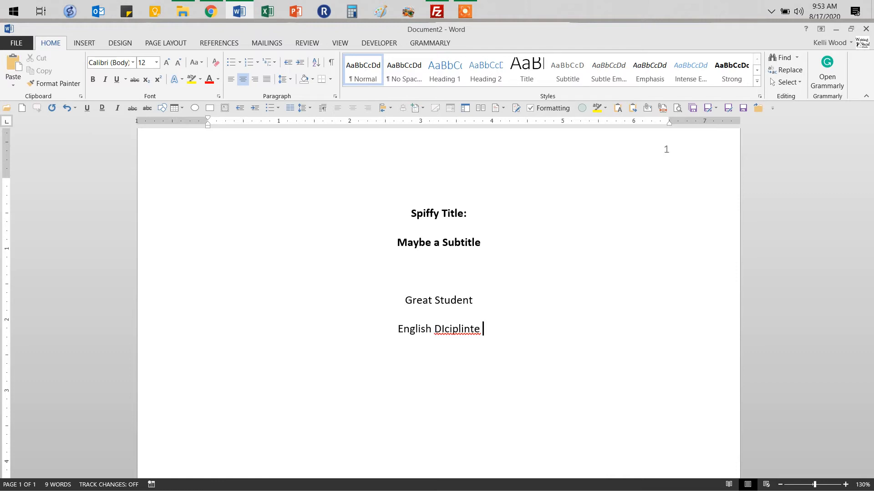
pyautogui.write(',')
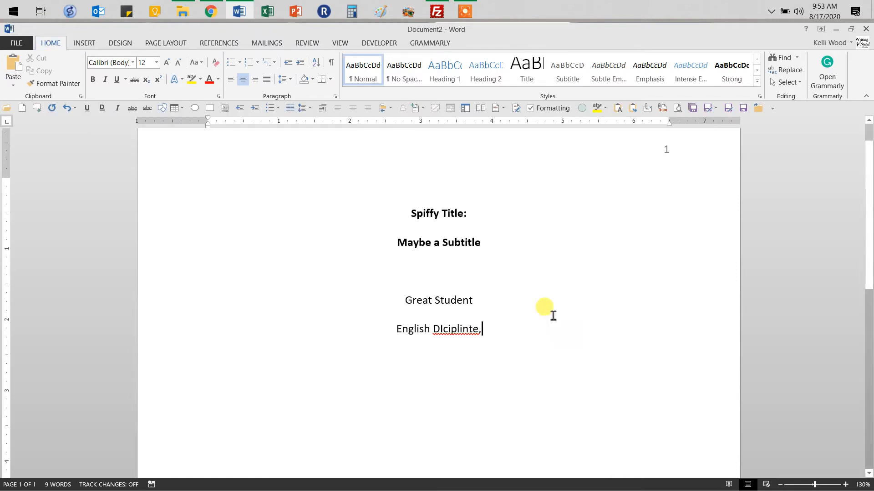
pyautogui.rightClick(455, 328)
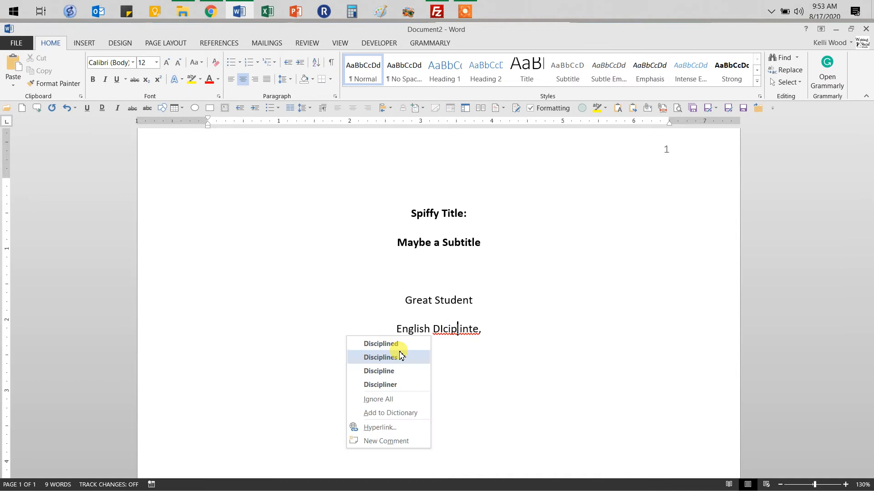
pyautogui.click(378, 372)
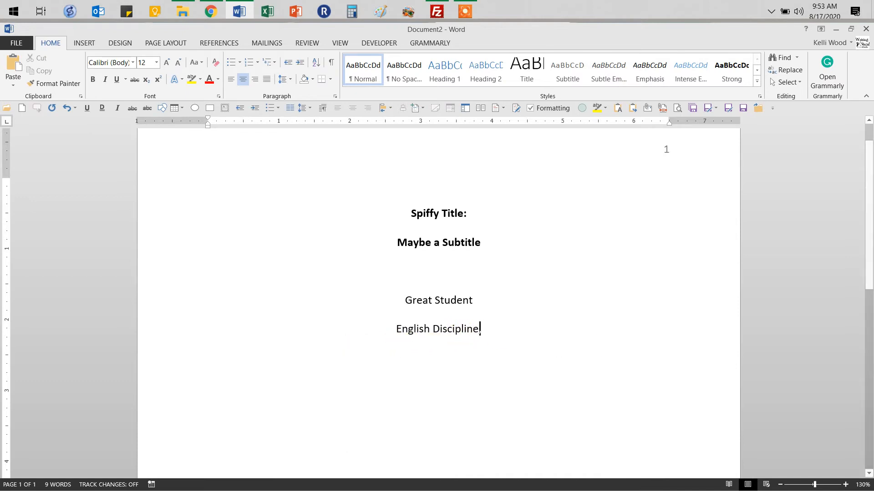
pyautogui.write(', EL P')
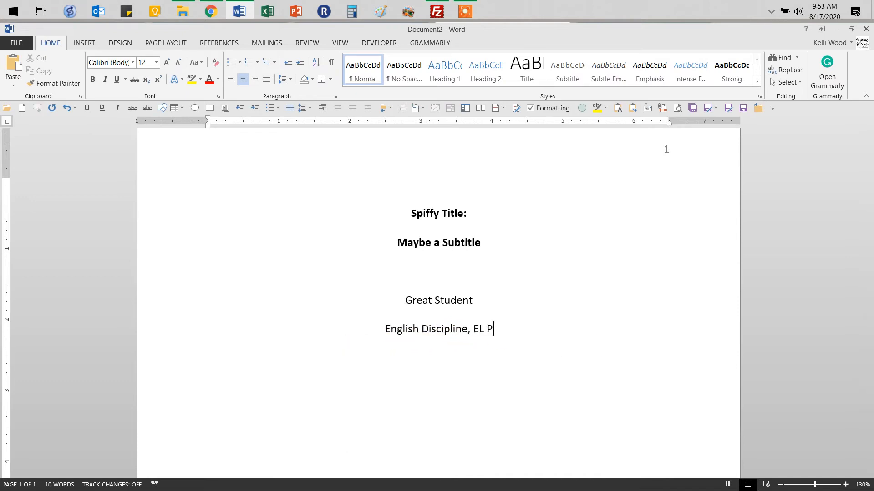
pyautogui.write('aso Commu')
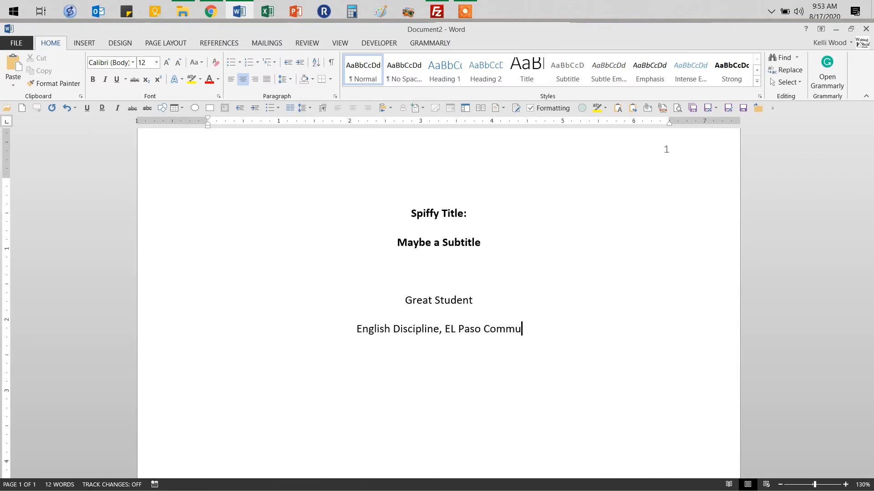
pyautogui.write('nity COllege')
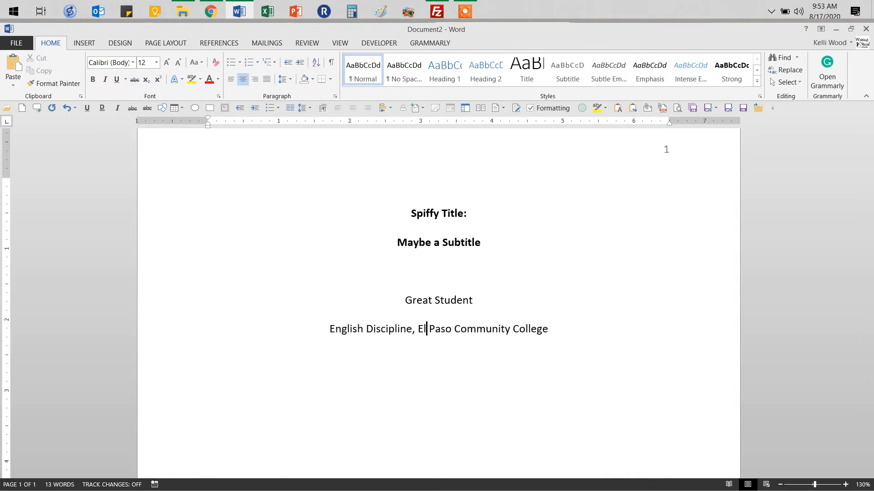
pyautogui.moveTo(331, 348)
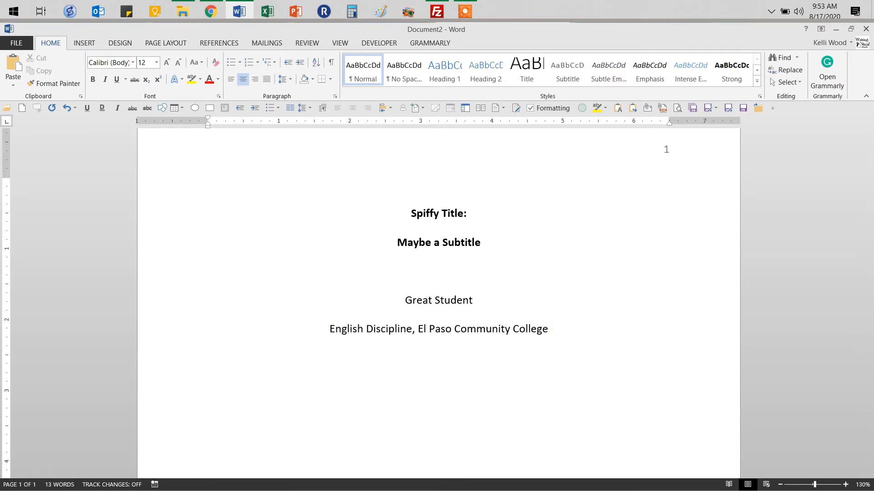
# Add the course line 'ENGL 1302: Composition I'
pyautogui.write('ENGL')
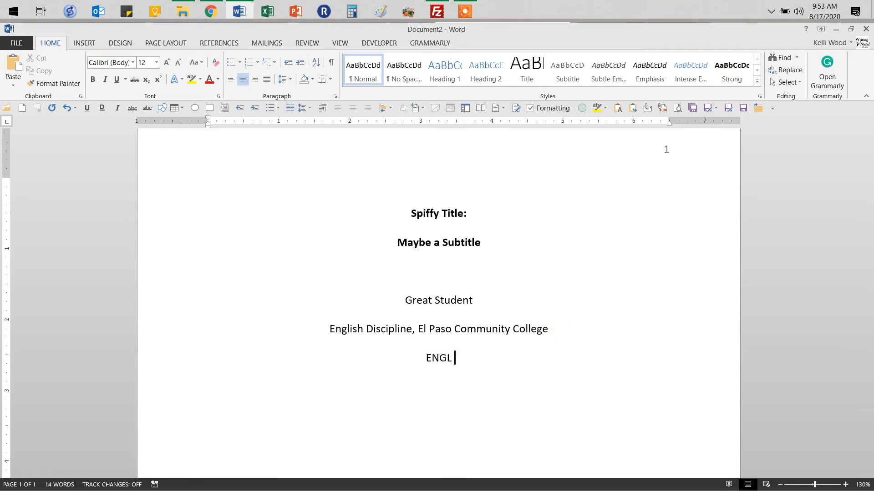
pyautogui.write('130')
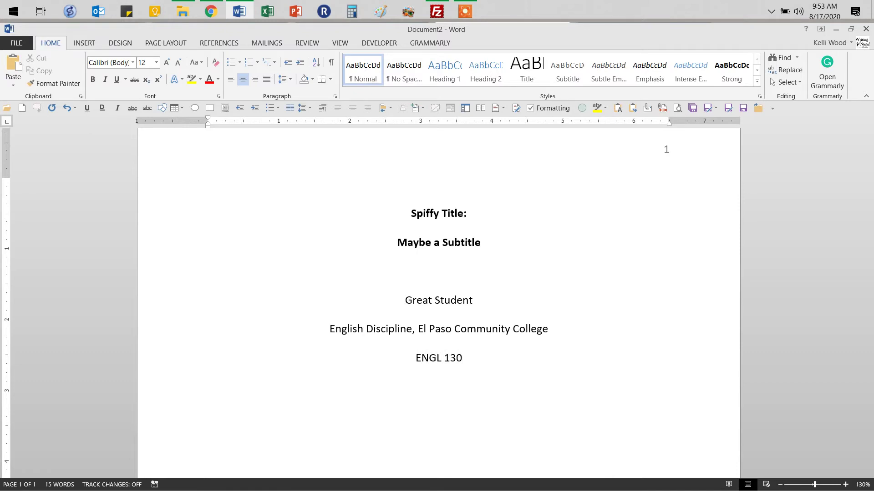
pyautogui.write('2:')
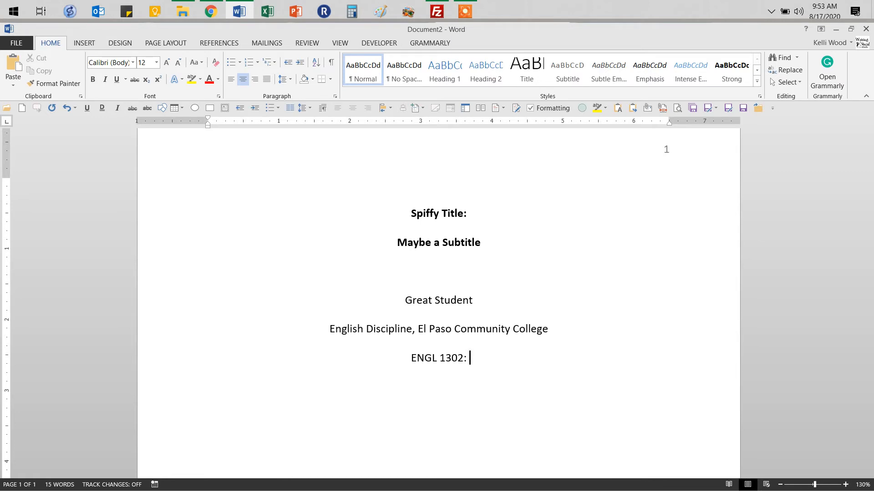
pyautogui.write('Com')
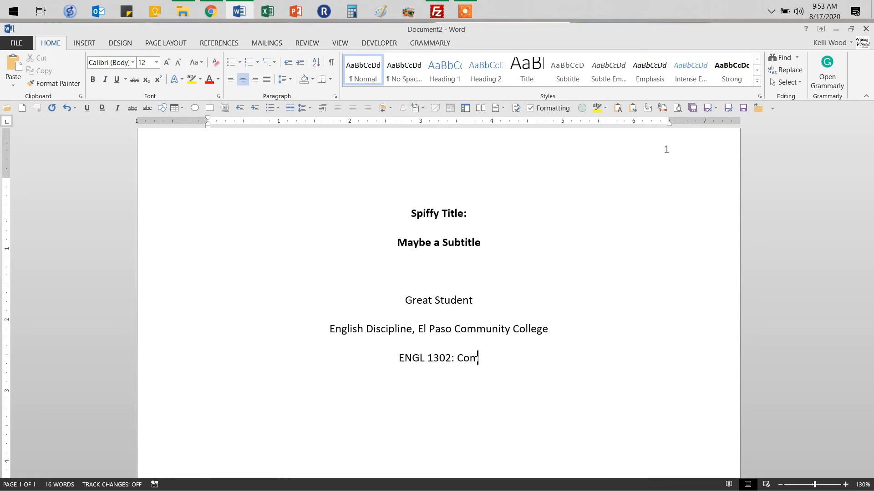
pyautogui.write('position')
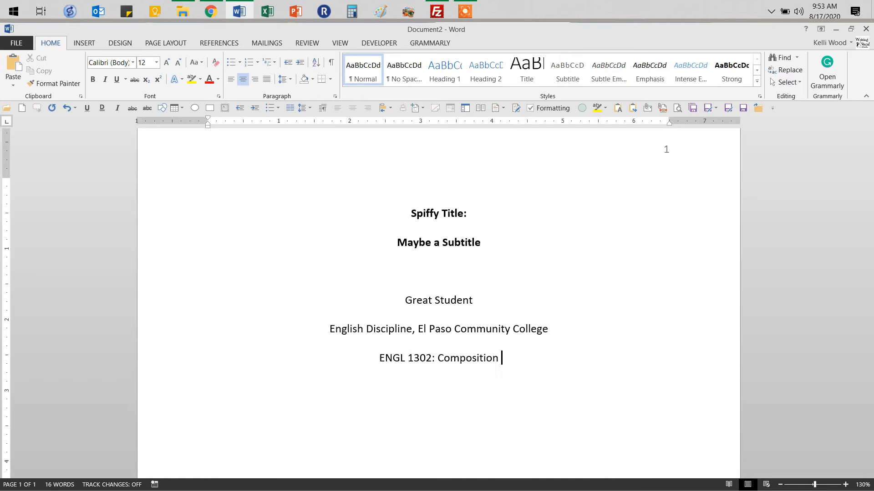
pyautogui.write('I')
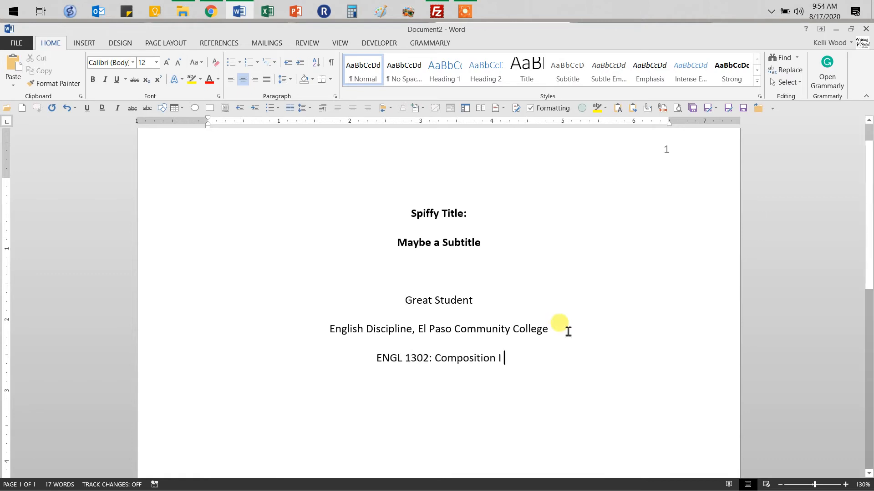
pyautogui.moveTo(527, 362)
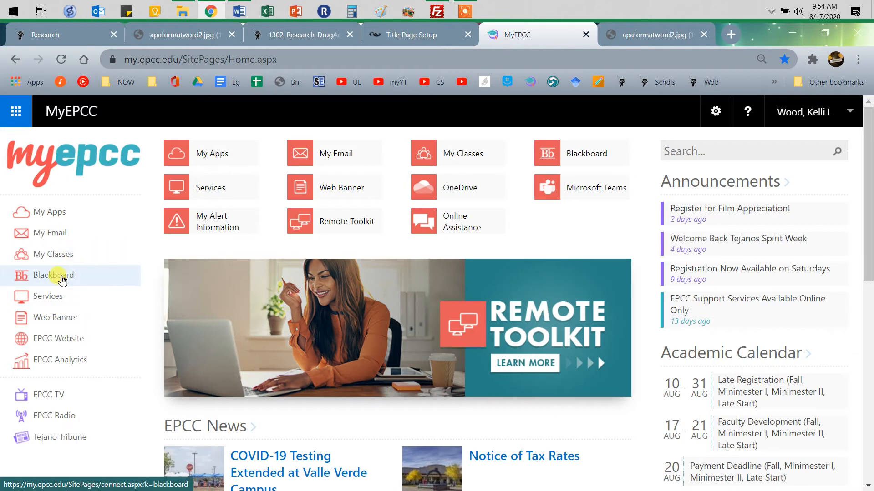
pyautogui.moveTo(210, 187)
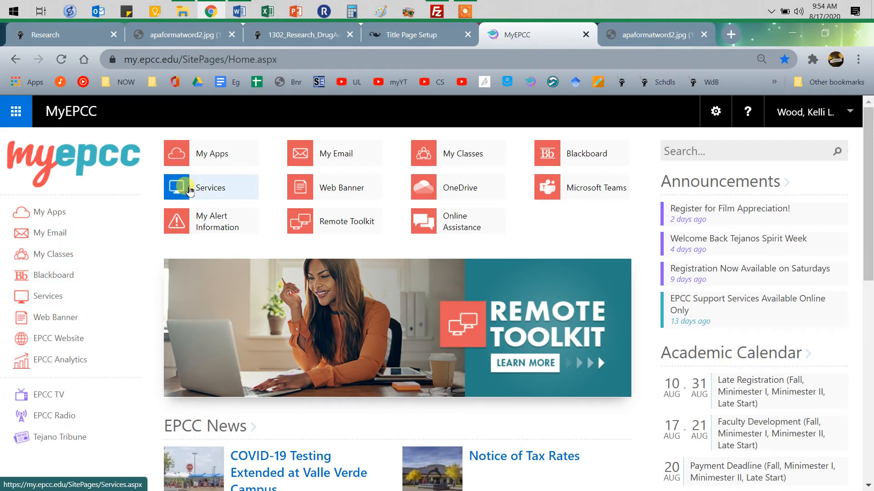
# Look up the EPCC ENGL 1302 syllabus and find its course title, Composition II
pyautogui.click(210, 188)
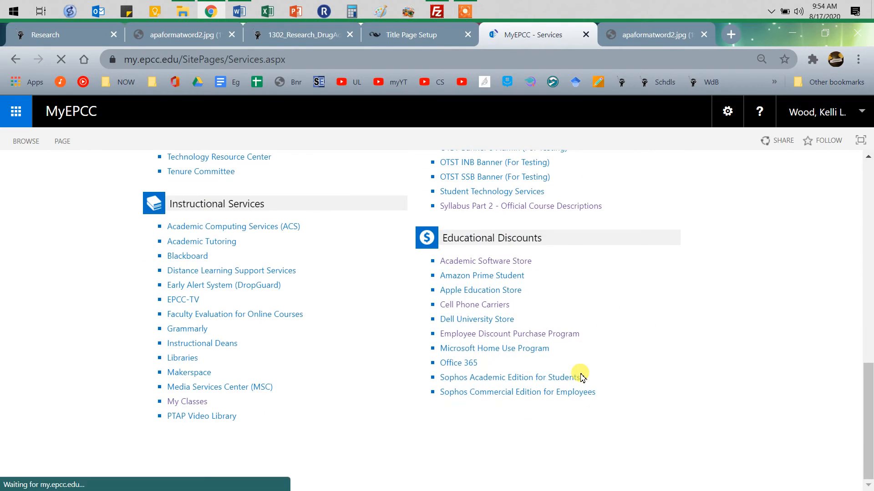
pyautogui.moveTo(476, 318)
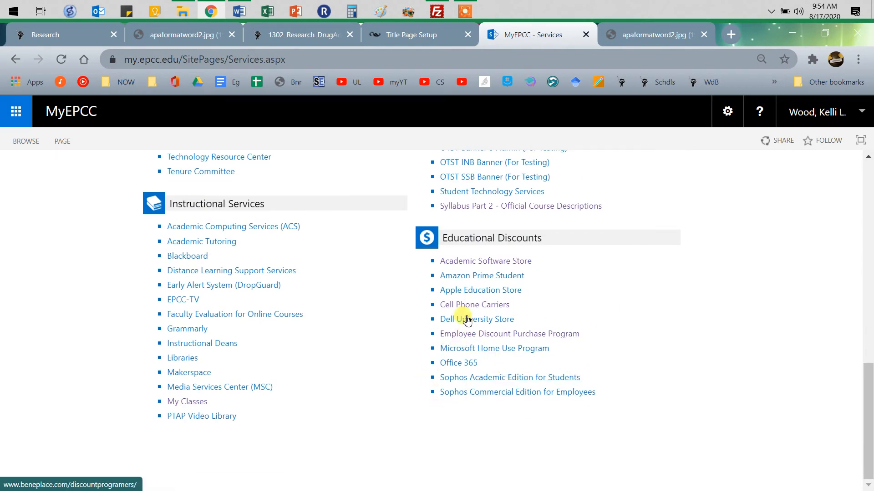
pyautogui.moveTo(495, 212)
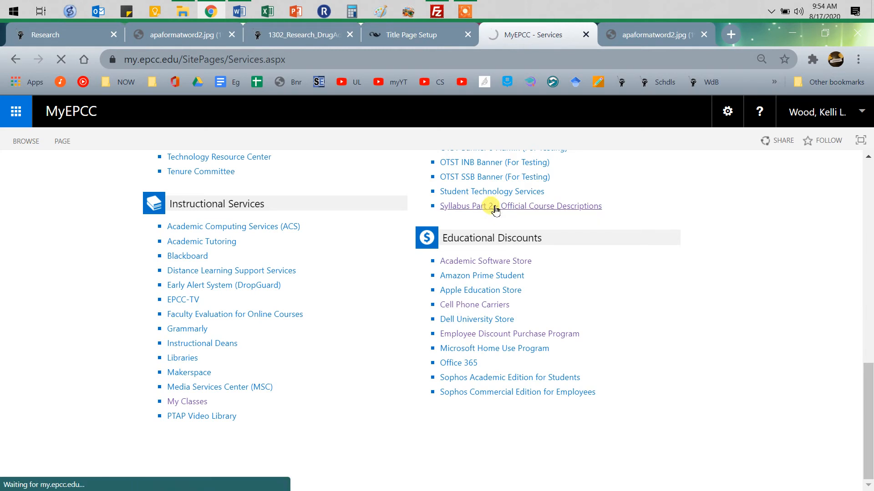
pyautogui.click(520, 206)
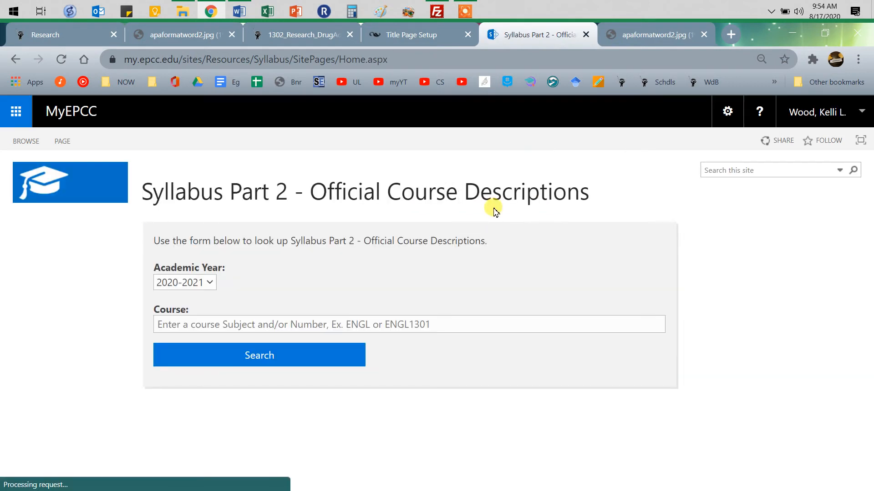
pyautogui.click(352, 324)
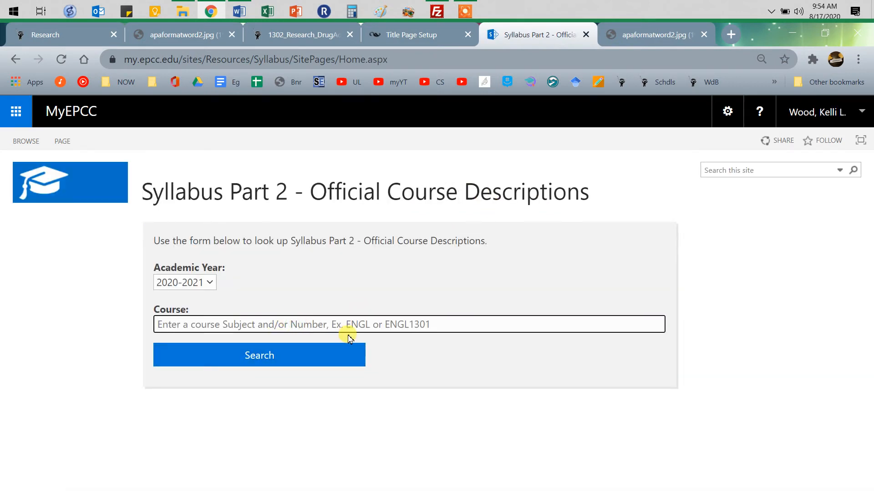
pyautogui.write('ENGL')
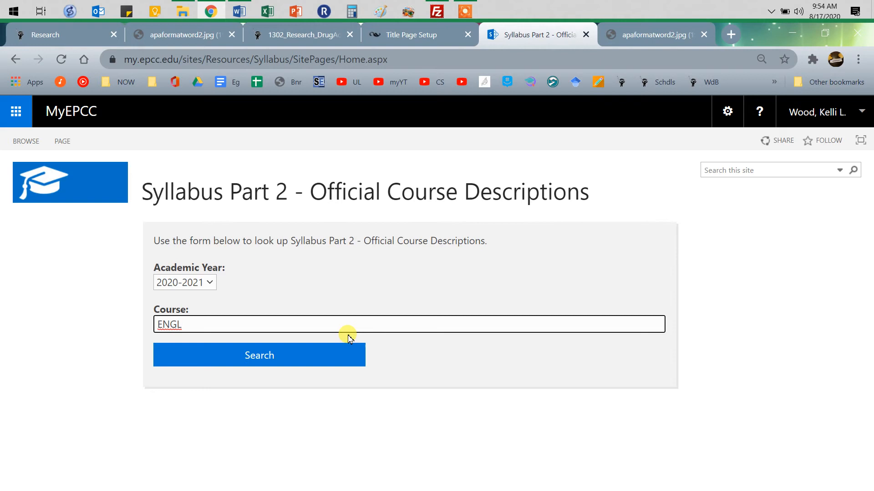
pyautogui.write('1302')
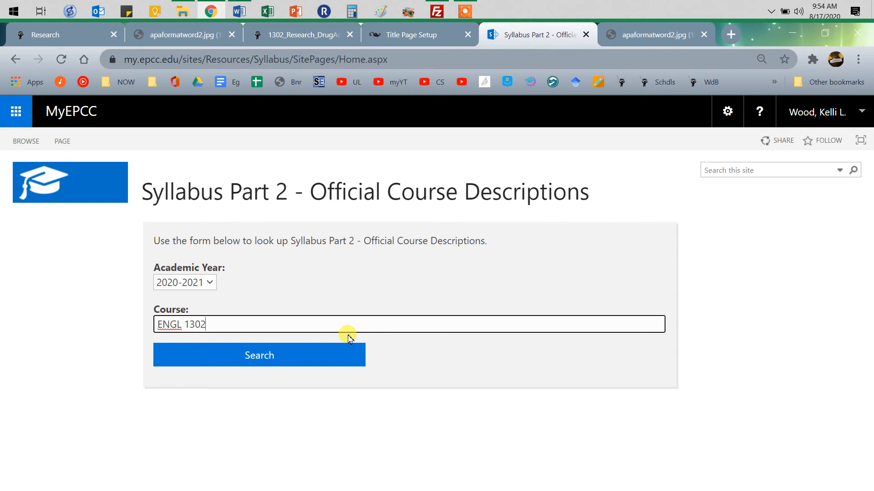
pyautogui.click(259, 355)
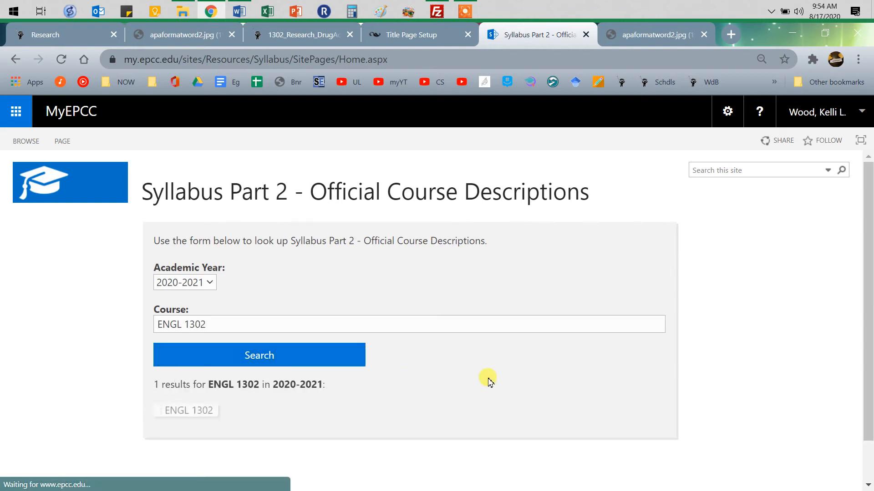
pyautogui.click(186, 410)
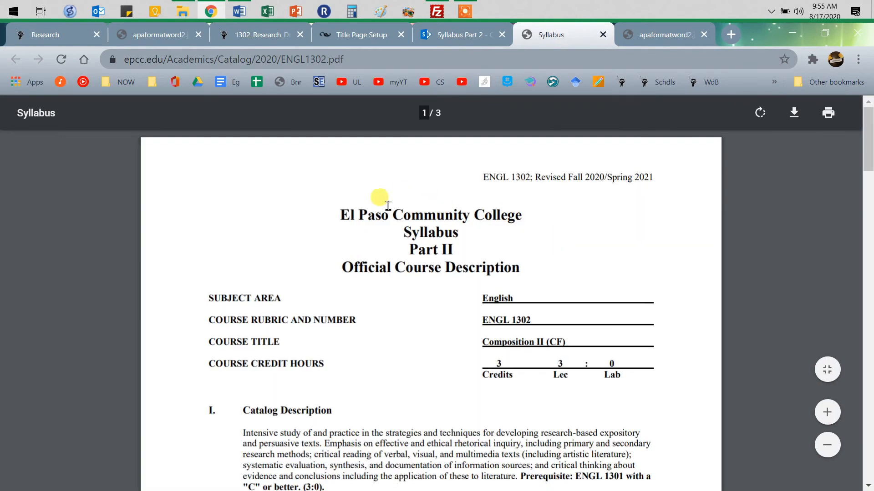
pyautogui.doubleClick(505, 319)
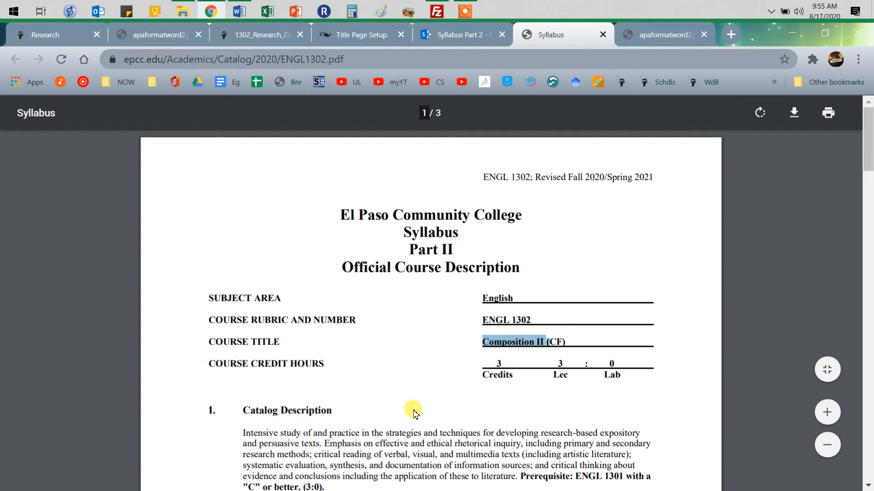
pyautogui.moveTo(532, 323)
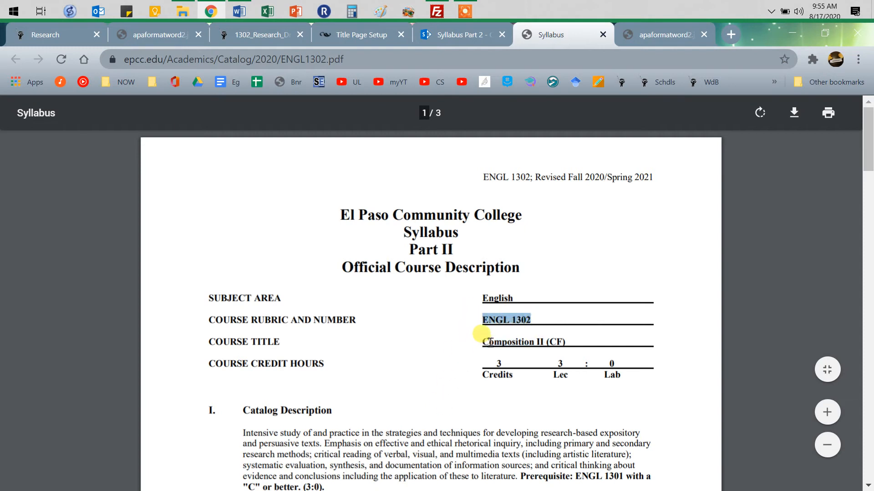
pyautogui.moveTo(530, 58)
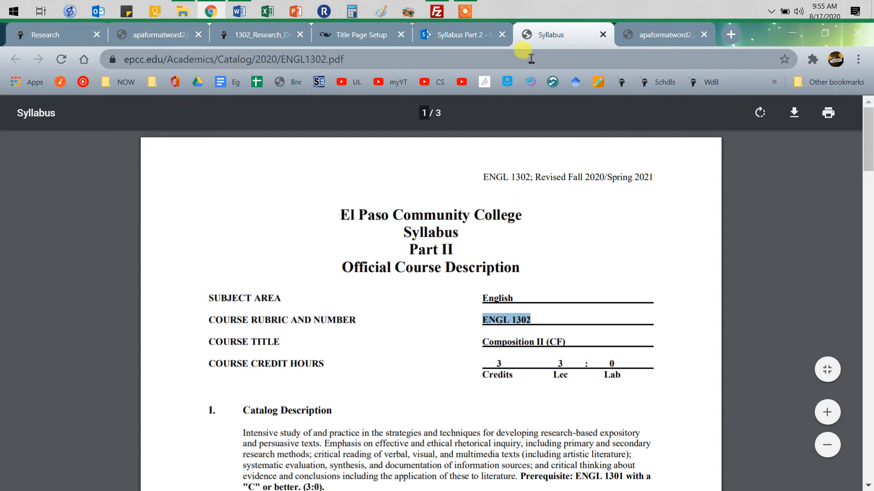
# Close the course lookup pages and return to the Word title page
pyautogui.click(457, 35)
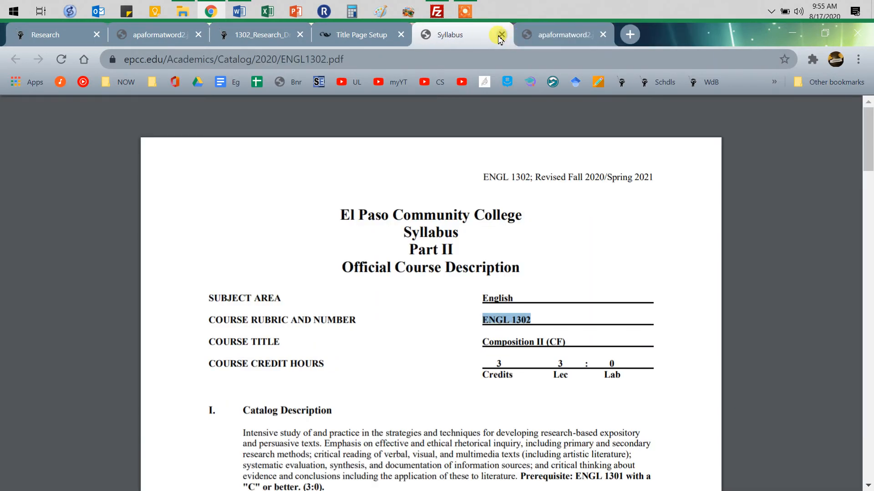
pyautogui.click(498, 35)
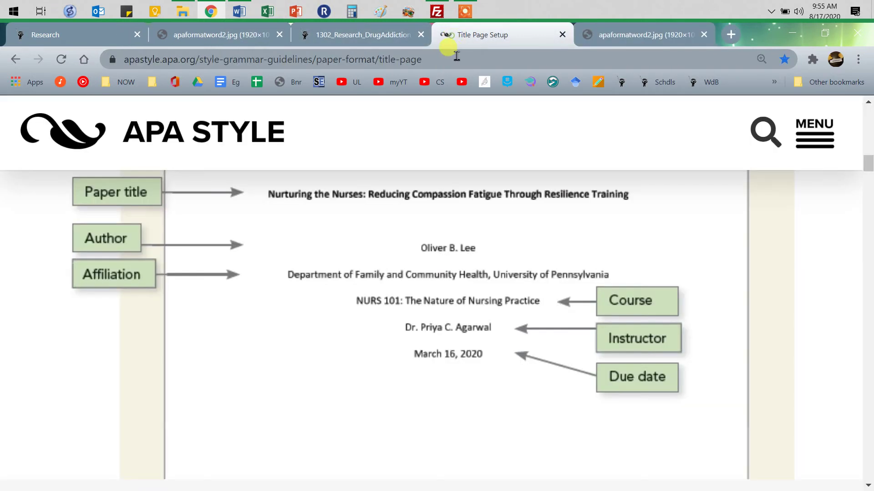
pyautogui.moveTo(192, 83)
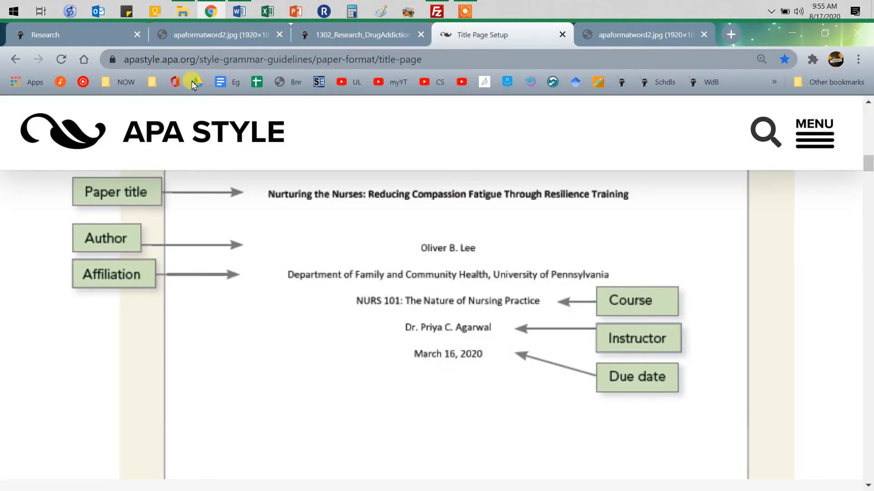
pyautogui.click(237, 11)
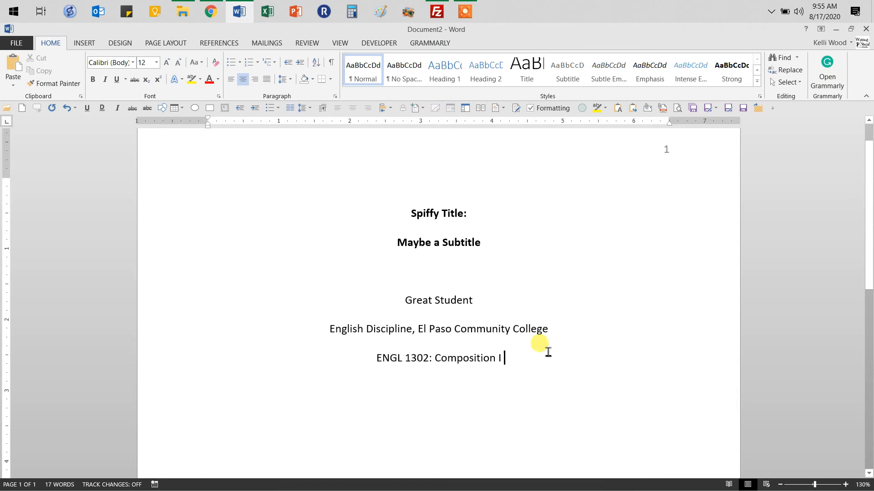
pyautogui.write('K')
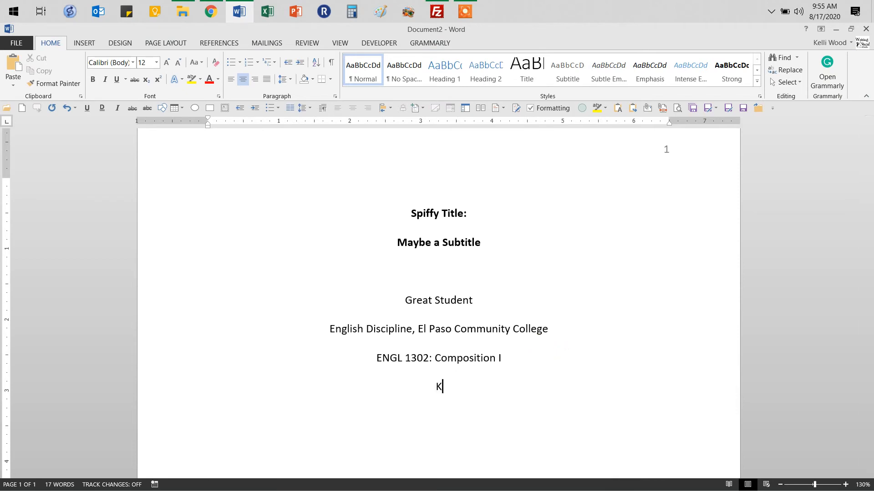
pyautogui.write('K')
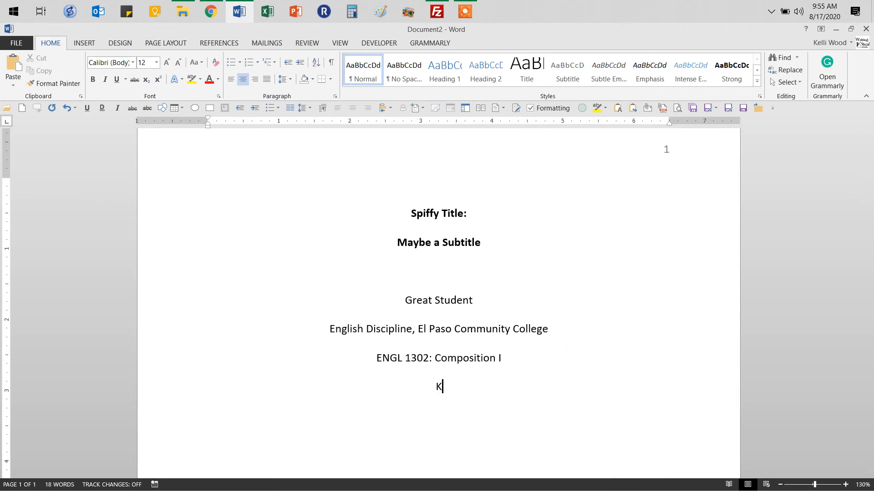
pyautogui.write('Professor')
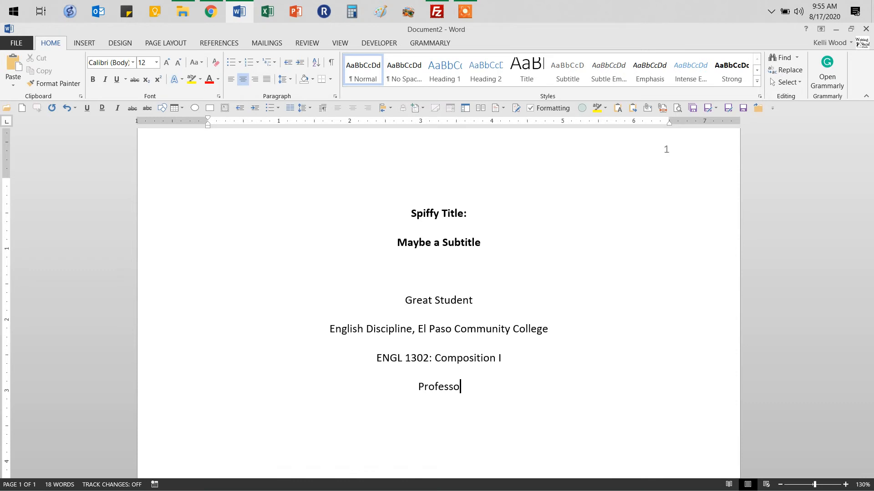
pyautogui.write('Kelli L. Wood')
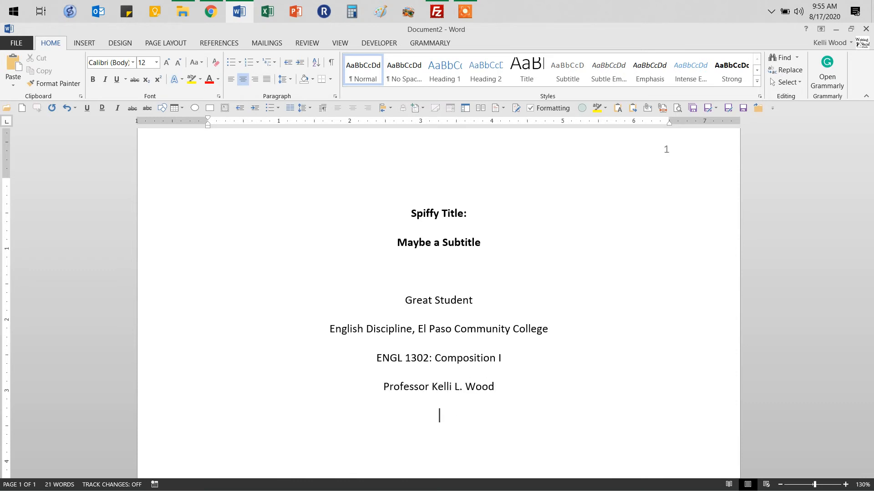
pyautogui.write('A')
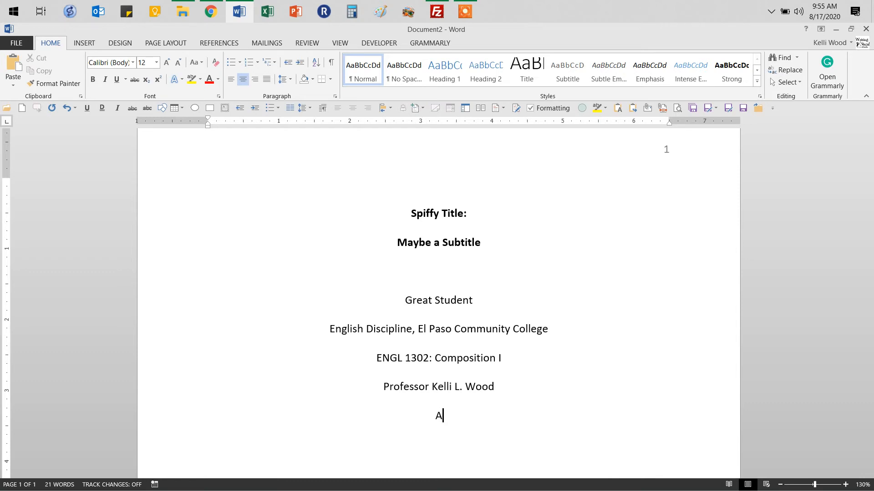
pyautogui.write('ugust')
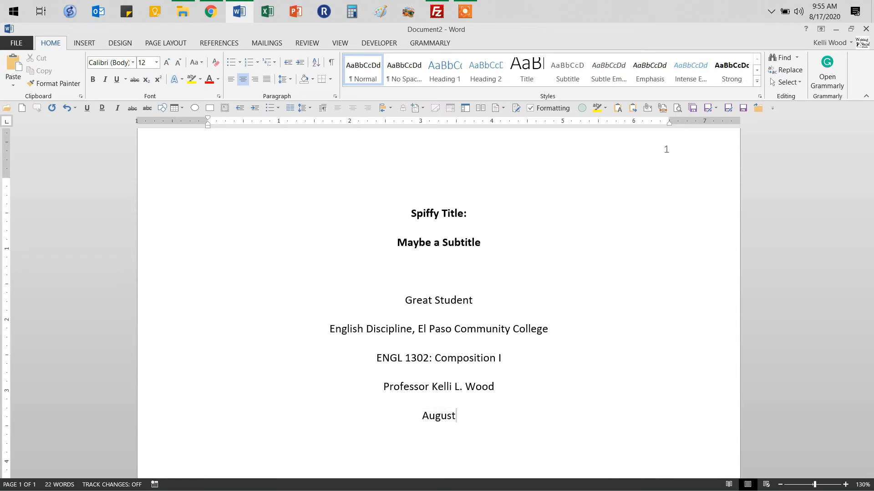
pyautogui.write('17, 2020')
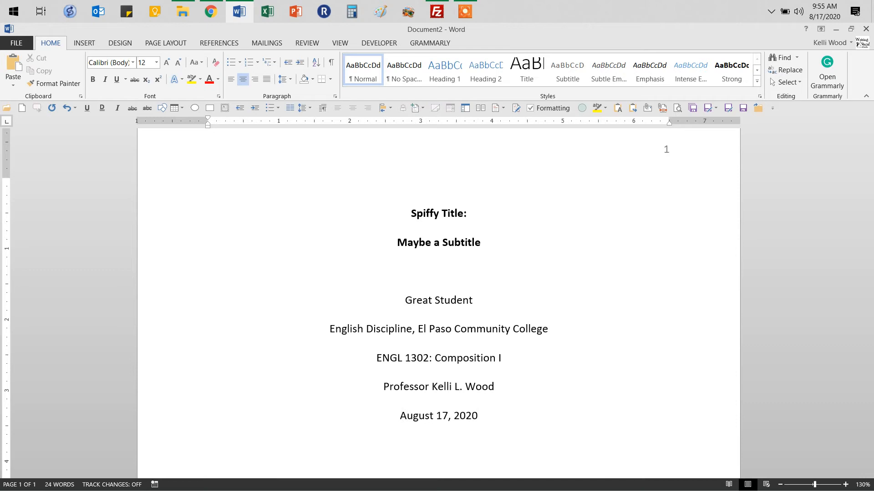
pyautogui.click(478, 416)
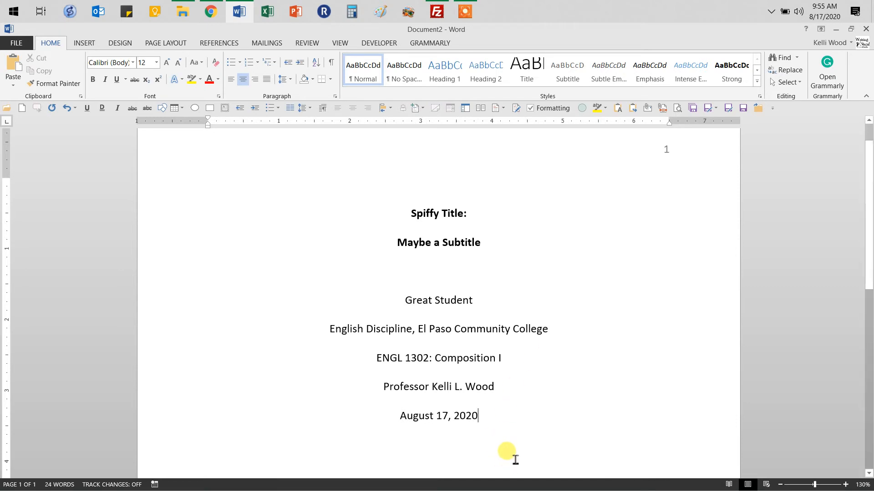
pyautogui.scroll(3)
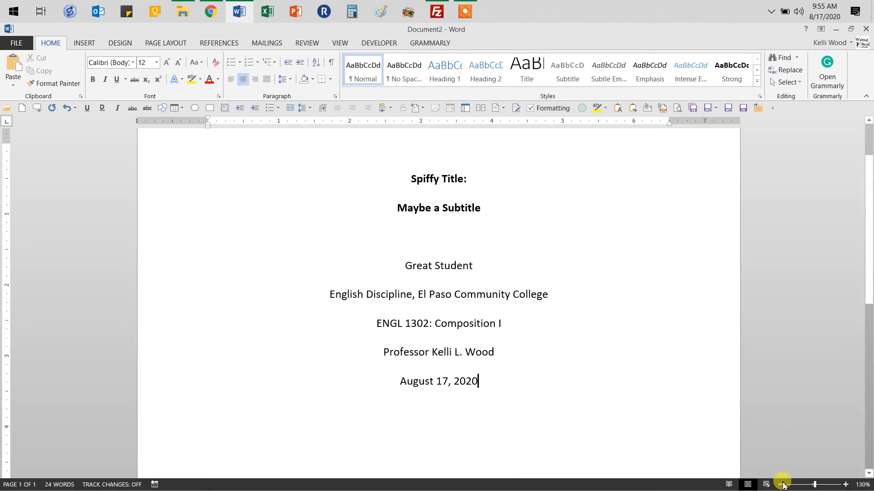
# Zoom out and begin the second page that repeats the title above the body text
pyautogui.click(804, 484)
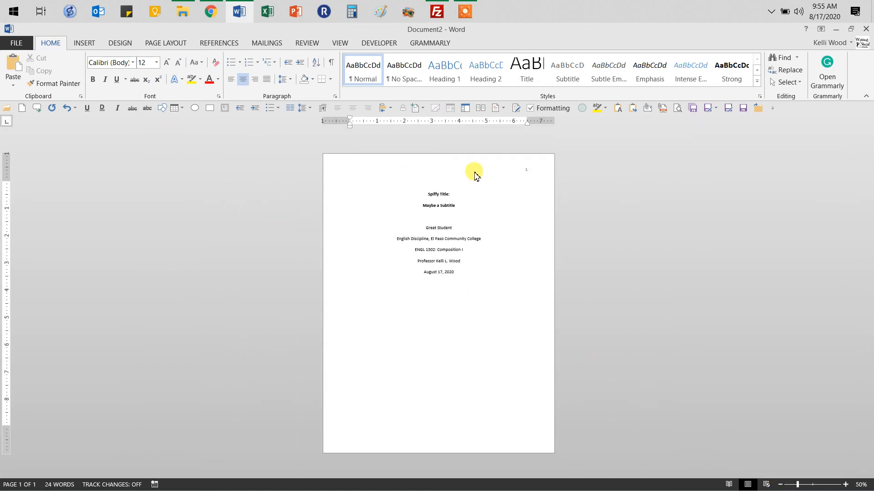
pyautogui.moveTo(693, 228)
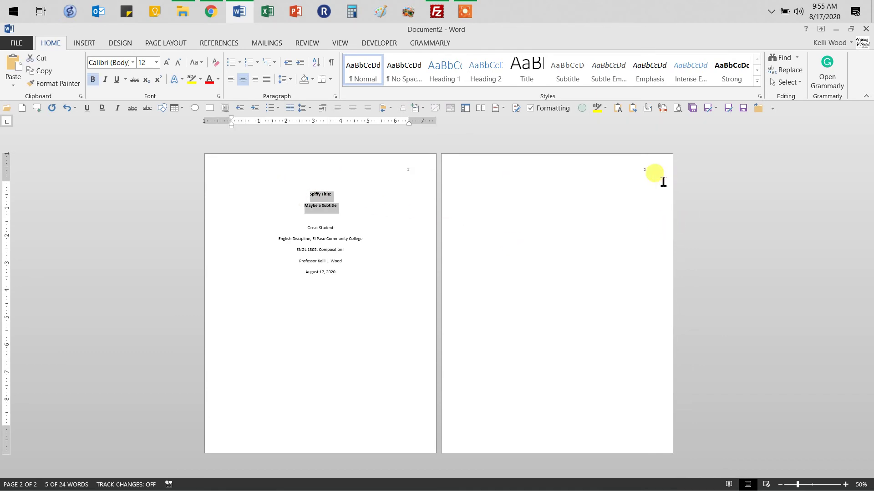
pyautogui.click(557, 183)
pyautogui.write('References')
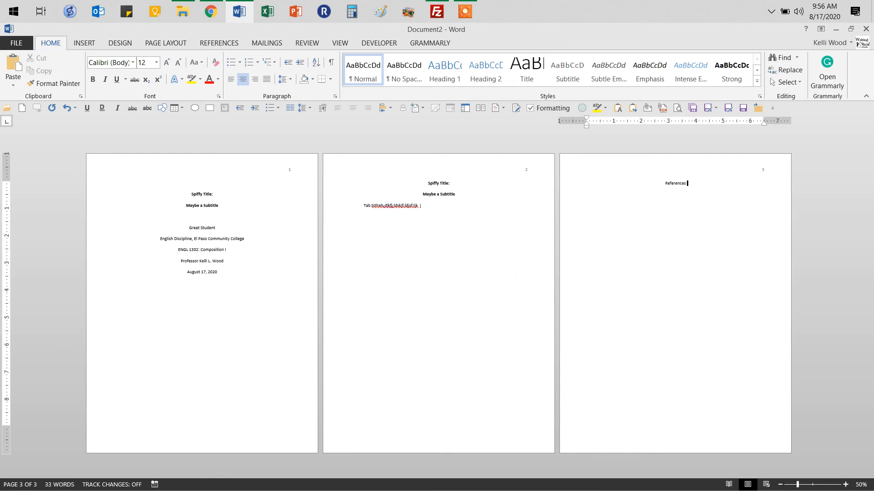
pyautogui.moveTo(705, 237)
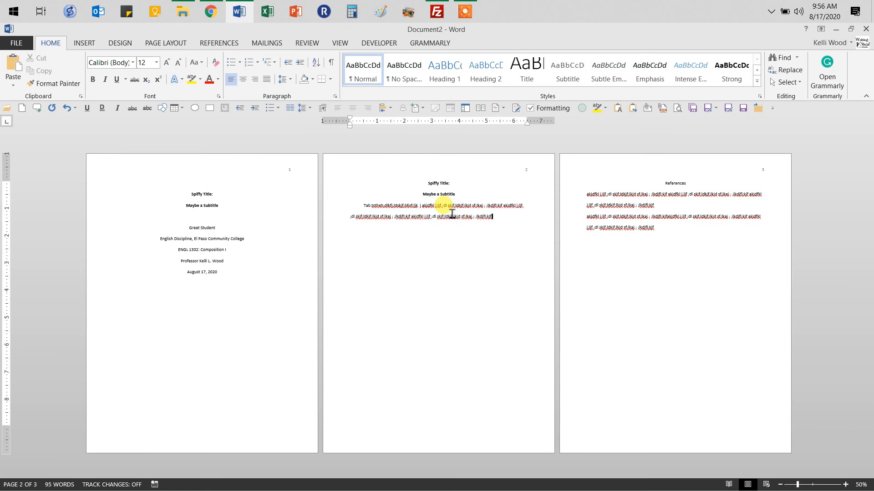
# Give the two selected reference entries a Hanging special indent via the Paragraph dialog
pyautogui.click(657, 206)
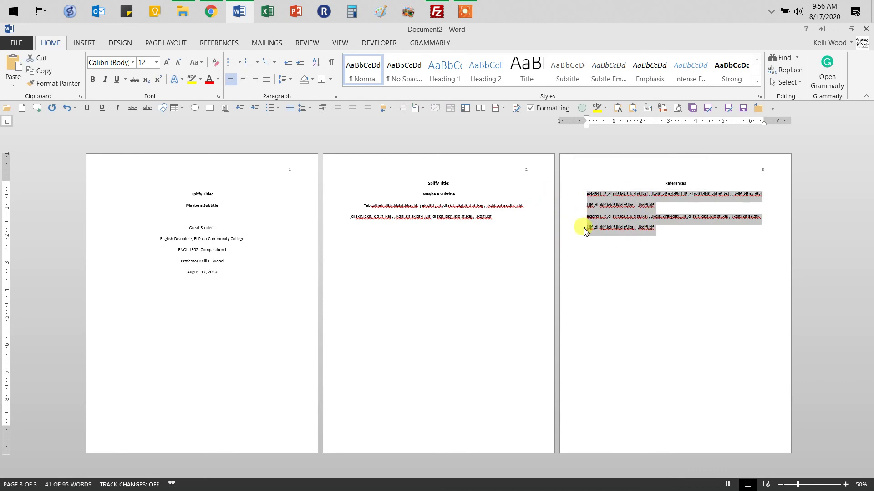
pyautogui.moveTo(659, 284)
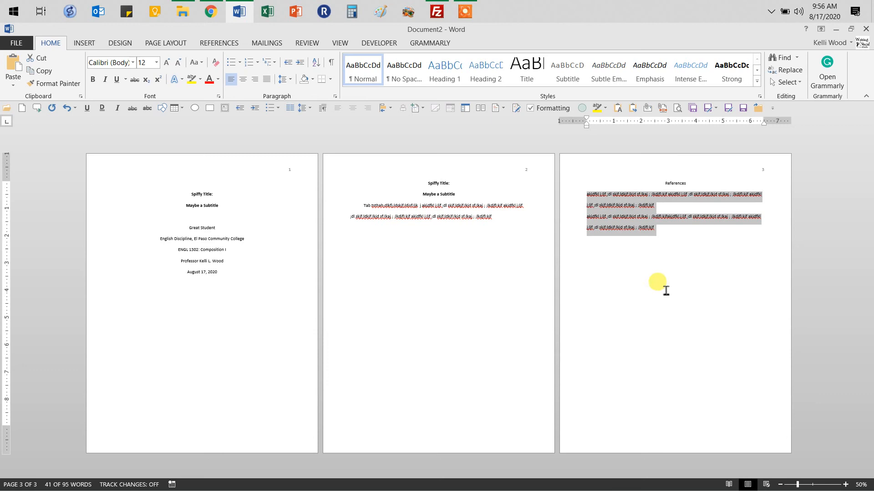
pyautogui.click(693, 194)
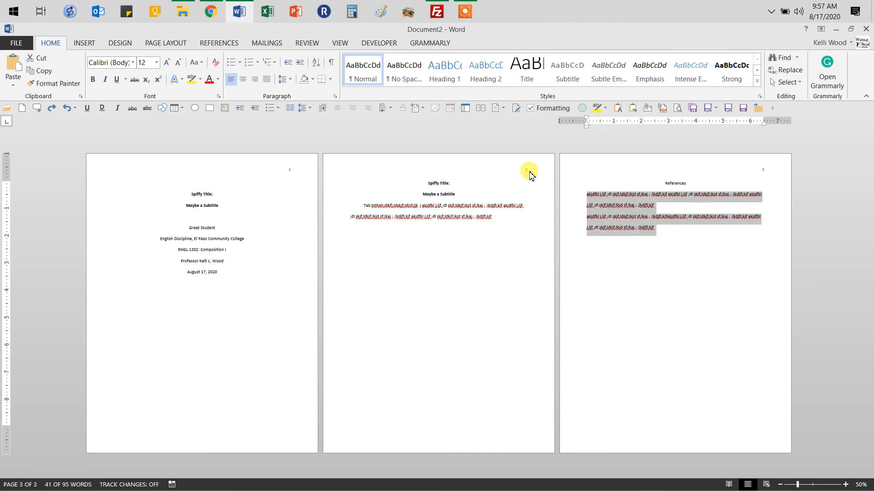
pyautogui.click(335, 96)
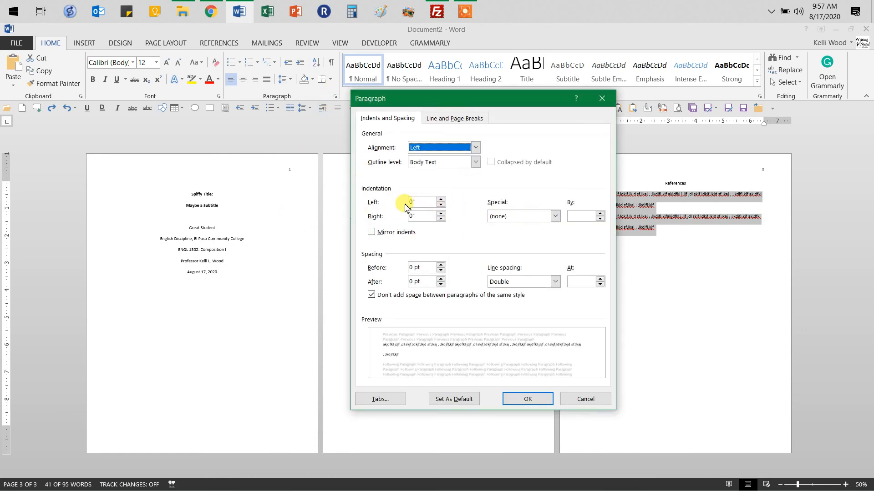
pyautogui.click(555, 217)
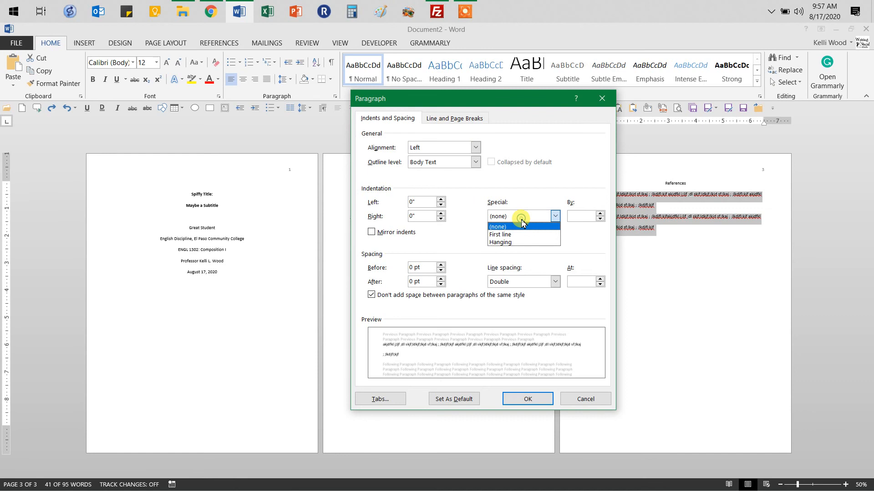
pyautogui.click(526, 399)
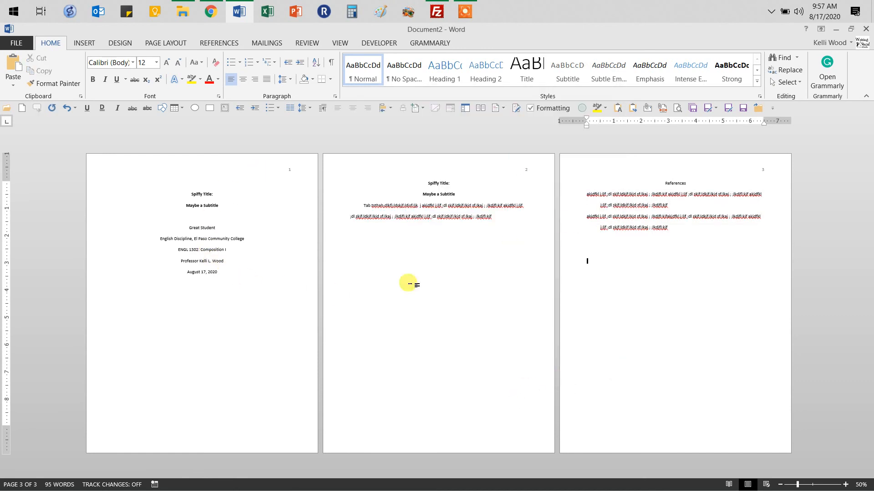
pyautogui.moveTo(670, 321)
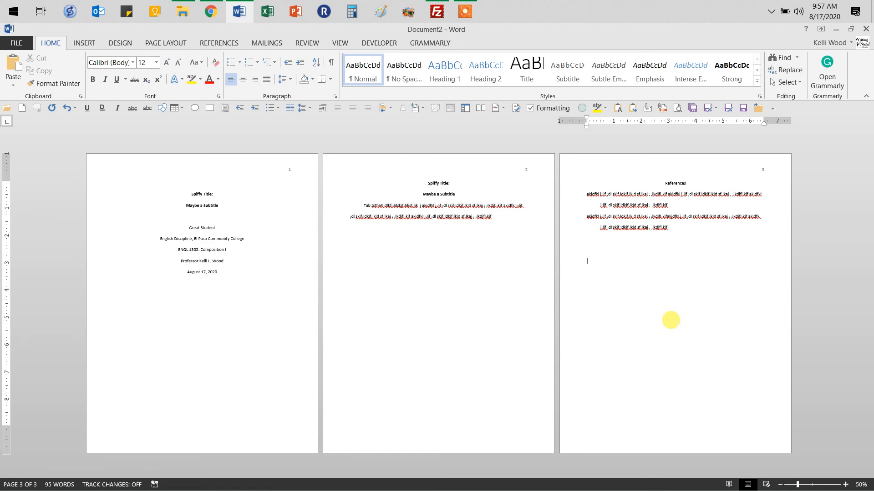
pyautogui.moveTo(334, 162)
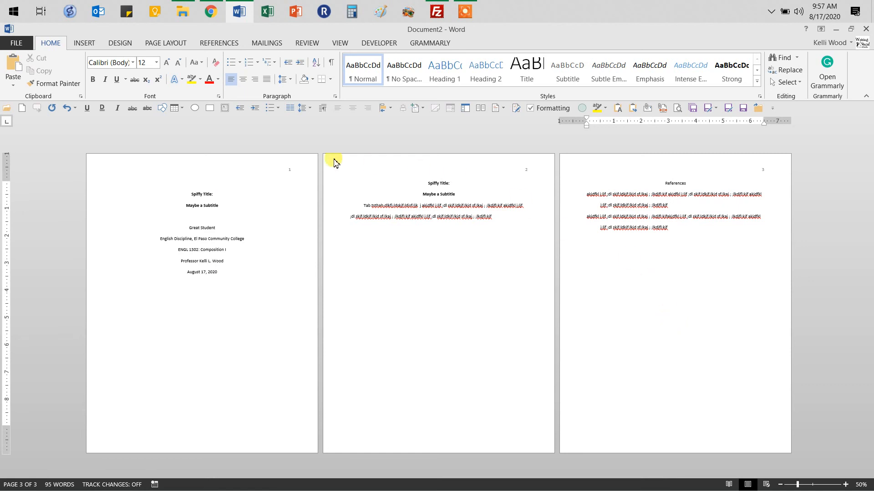
pyautogui.moveTo(201, 181)
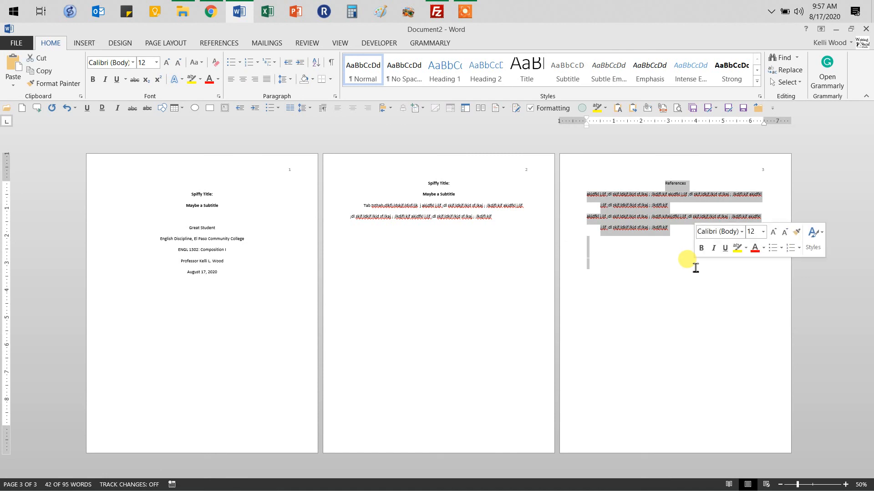
pyautogui.click(387, 245)
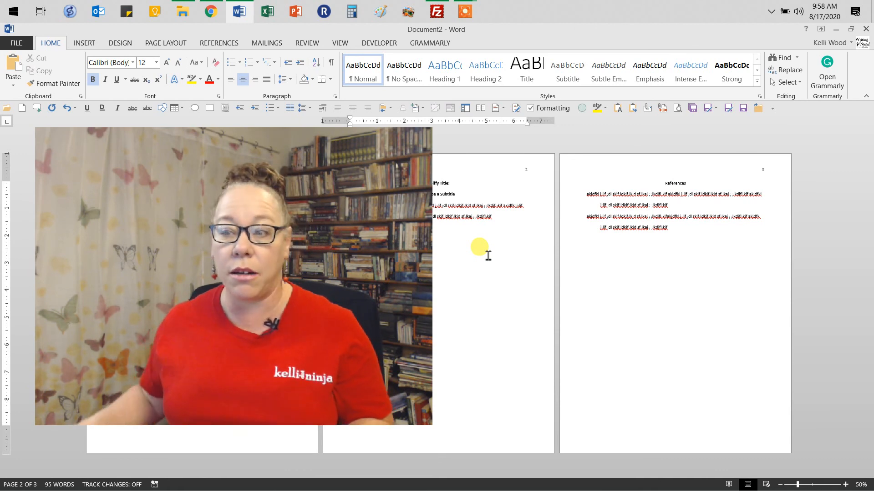
# Switch to Chrome and show the apaformatword2.jpg 'Format APA Paper: MS Word' thumbnail
pyautogui.click(211, 11)
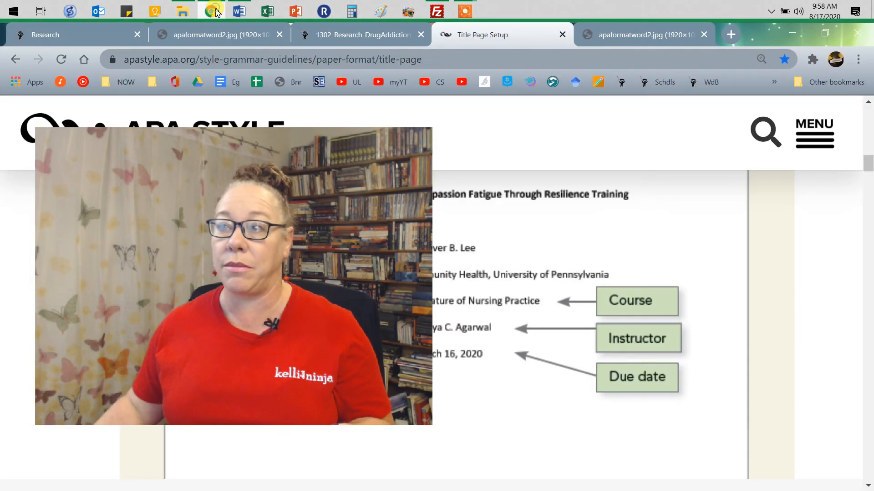
pyautogui.moveTo(641, 35)
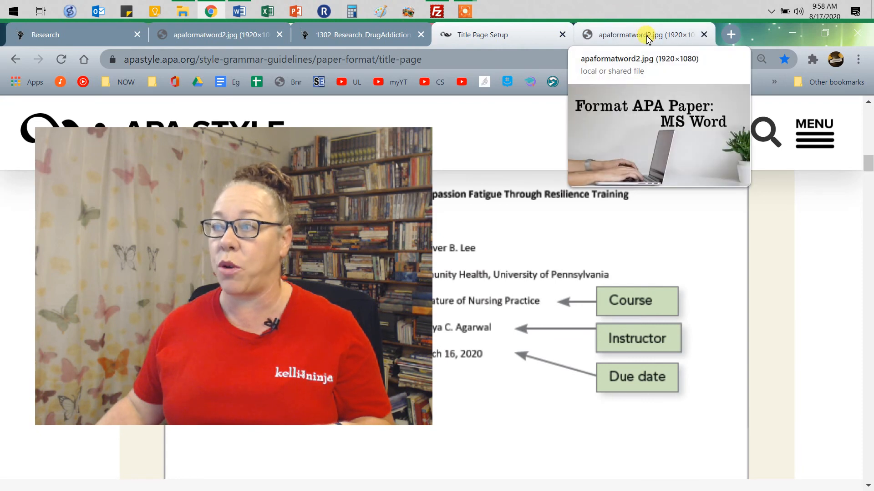
pyautogui.click(635, 34)
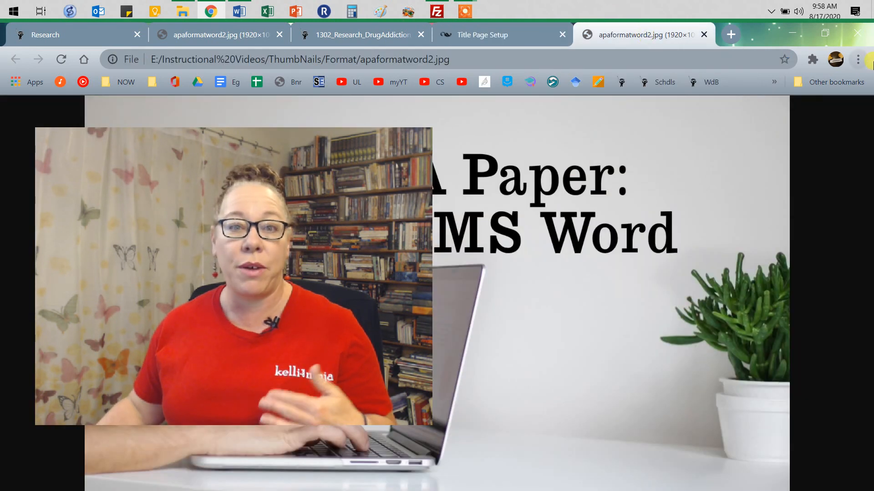
pyautogui.moveTo(857, 60)
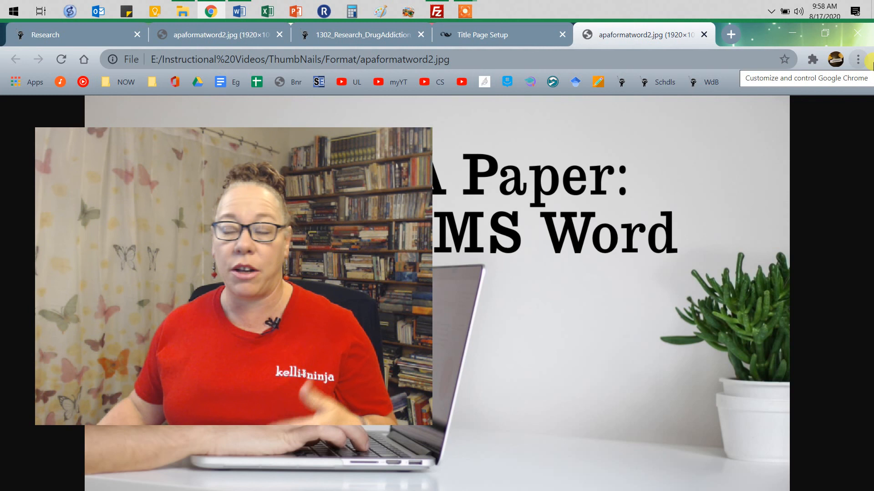